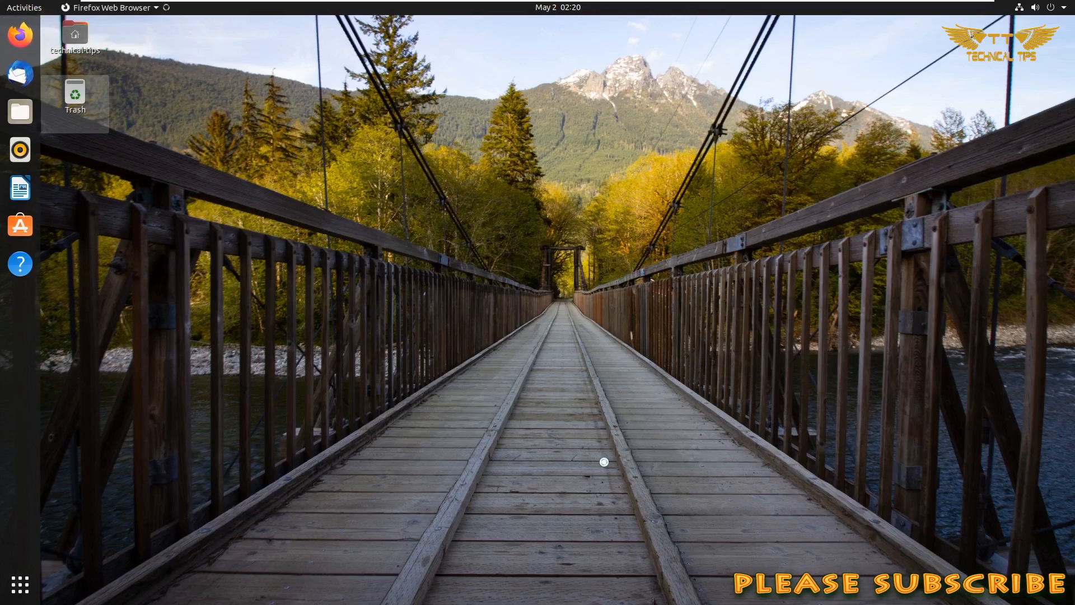
mouse_move(602, 466)
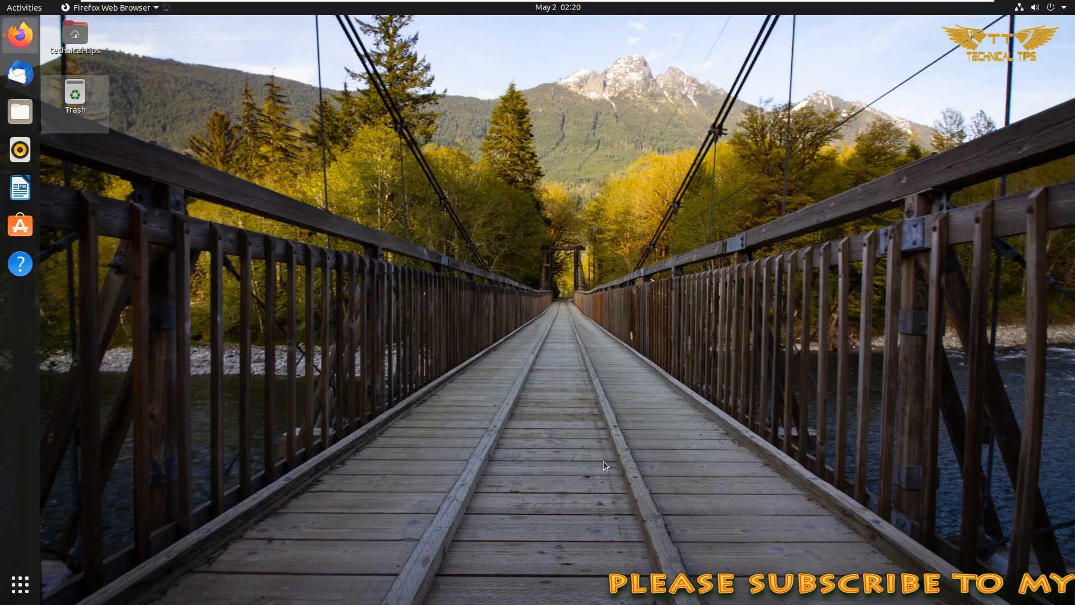
Launch Firefox from the dock so a new tab is showing.
click(18, 36)
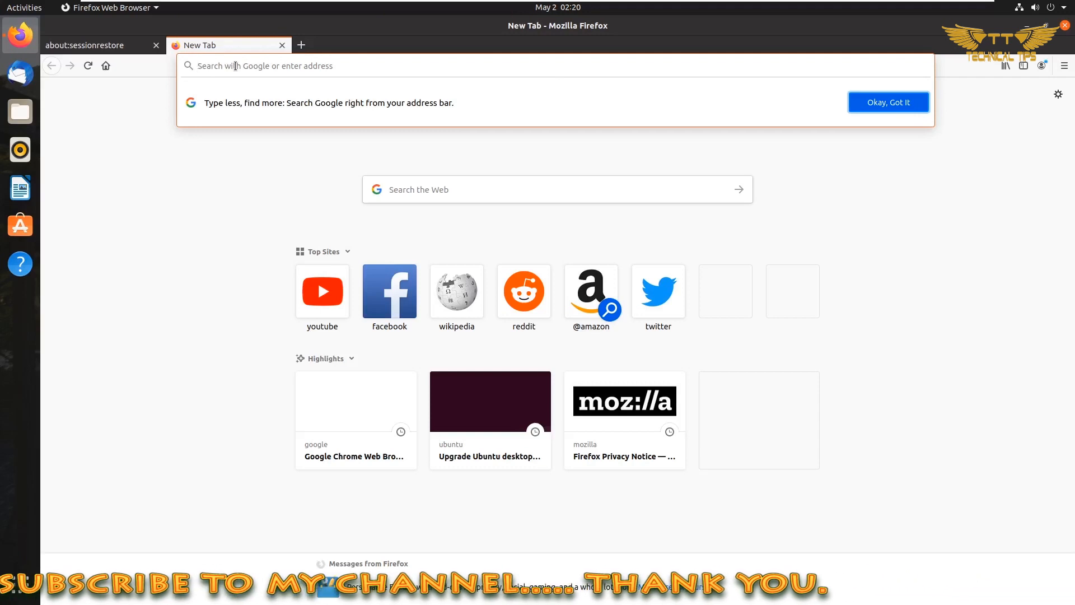
text(www.google.com/)
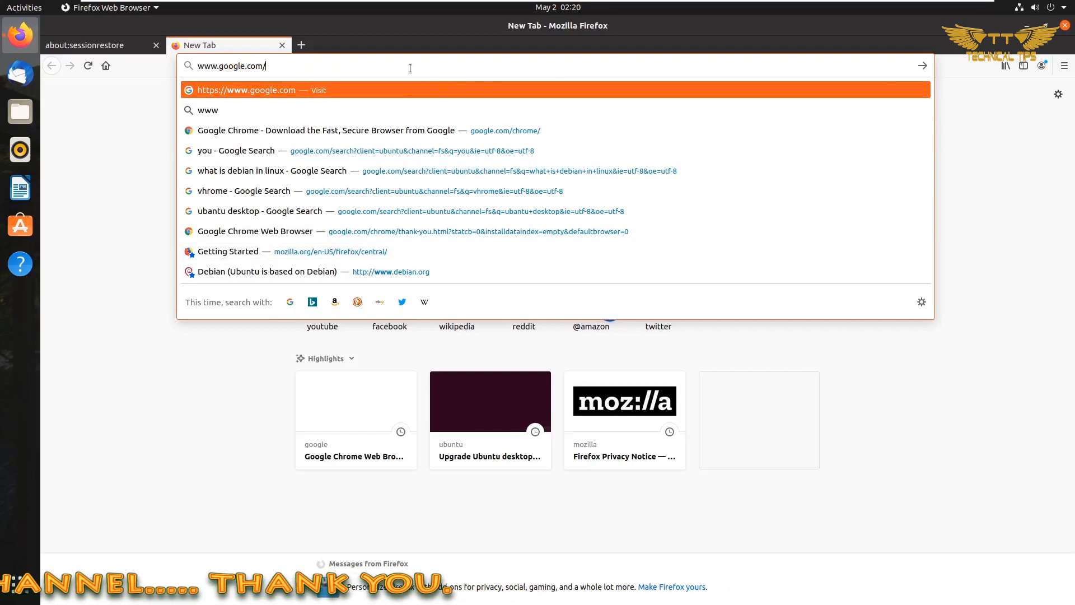
text(chrome/)
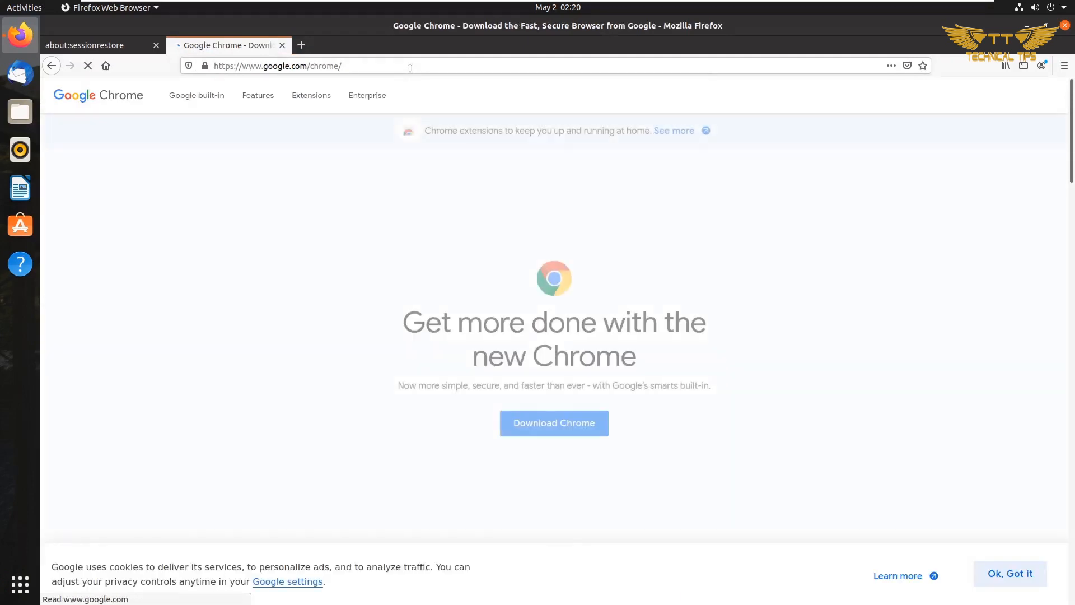
click(570, 434)
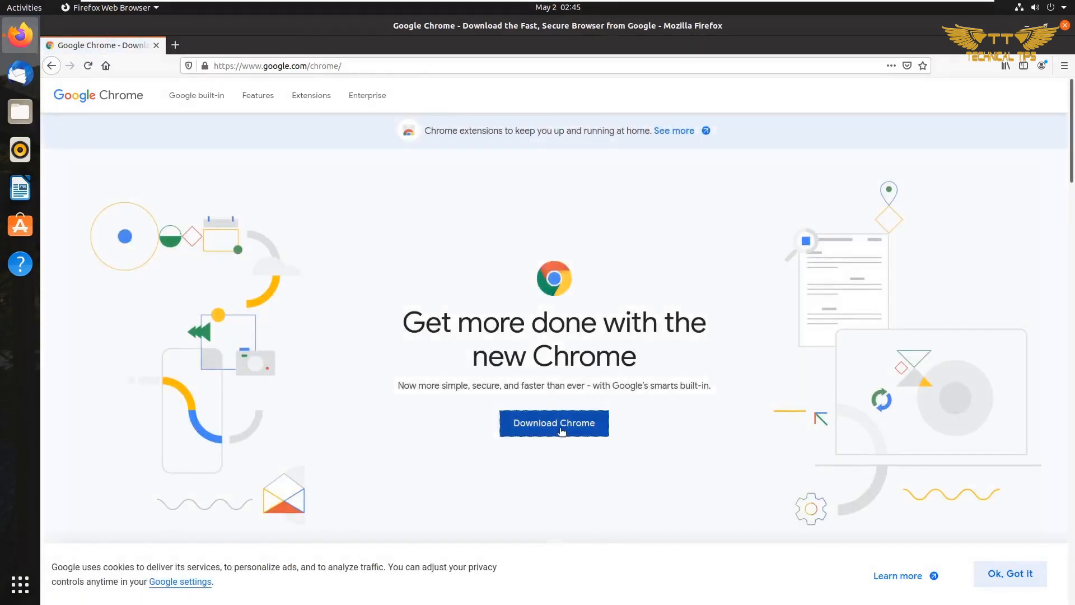
click(554, 423)
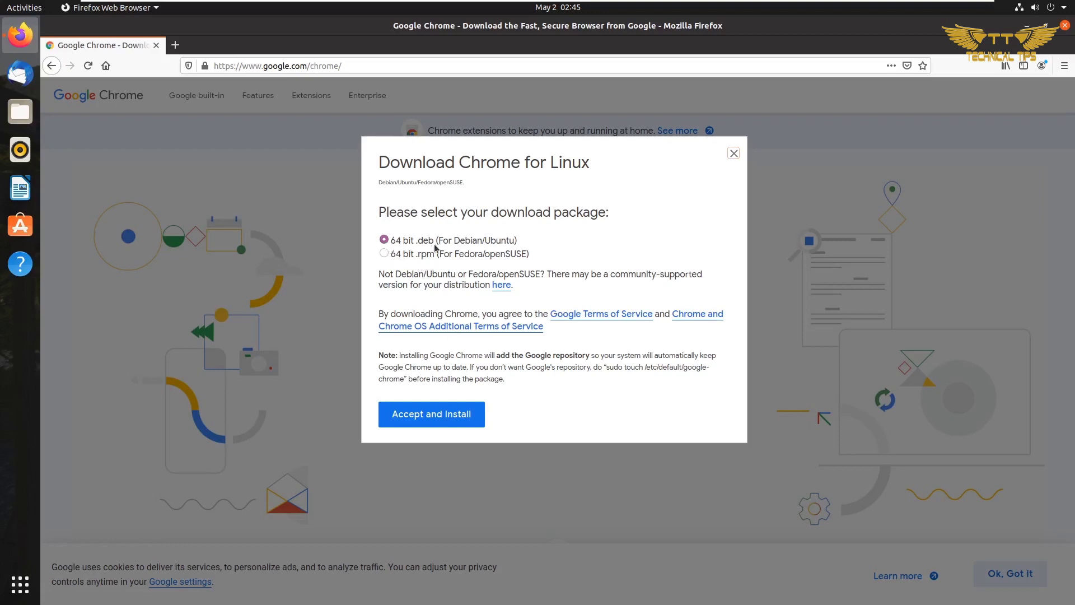
mouse_move(482, 246)
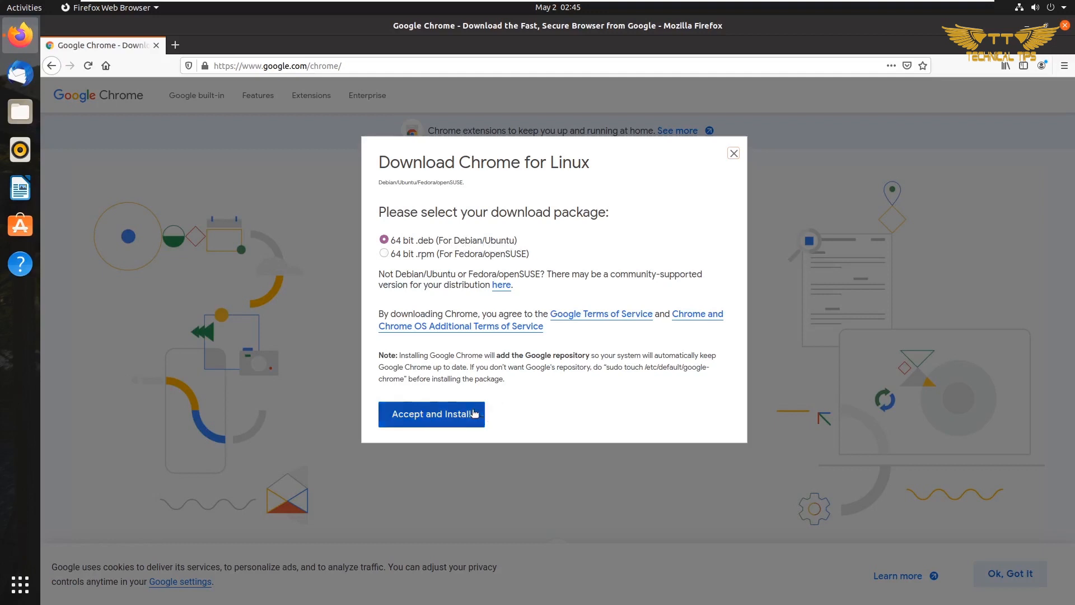
mouse_move(439, 421)
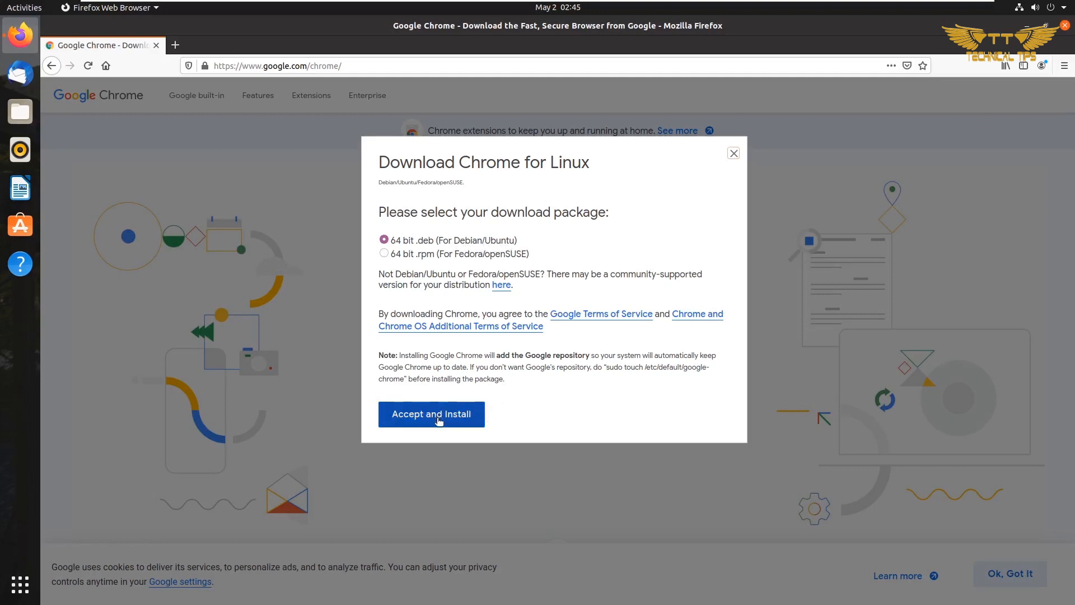
Accept the terms and save google-chrome-stable_current_amd64.deb to disk.
click(432, 415)
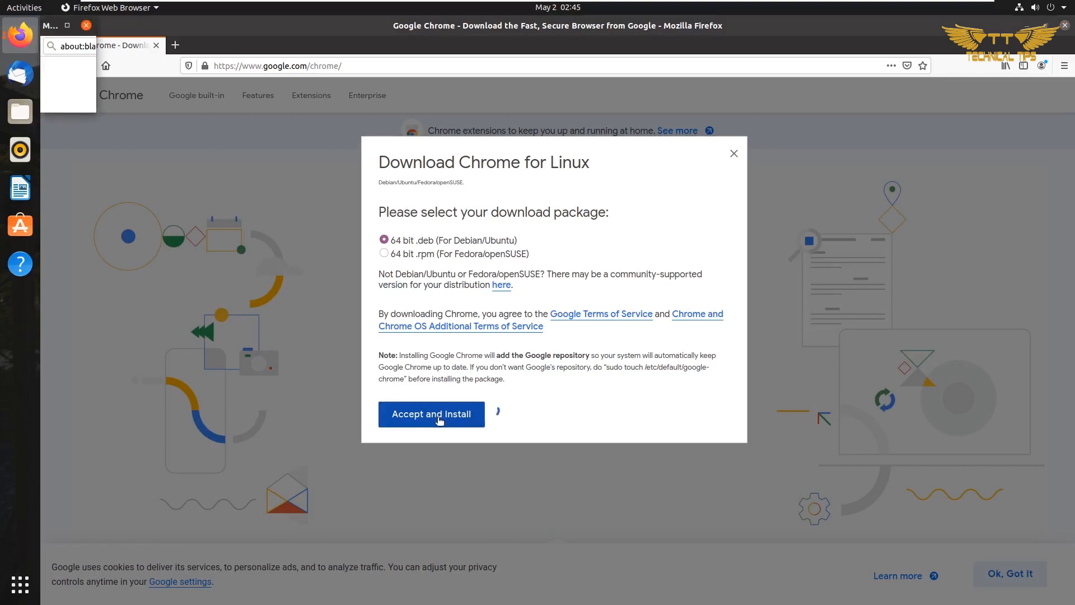
click(431, 414)
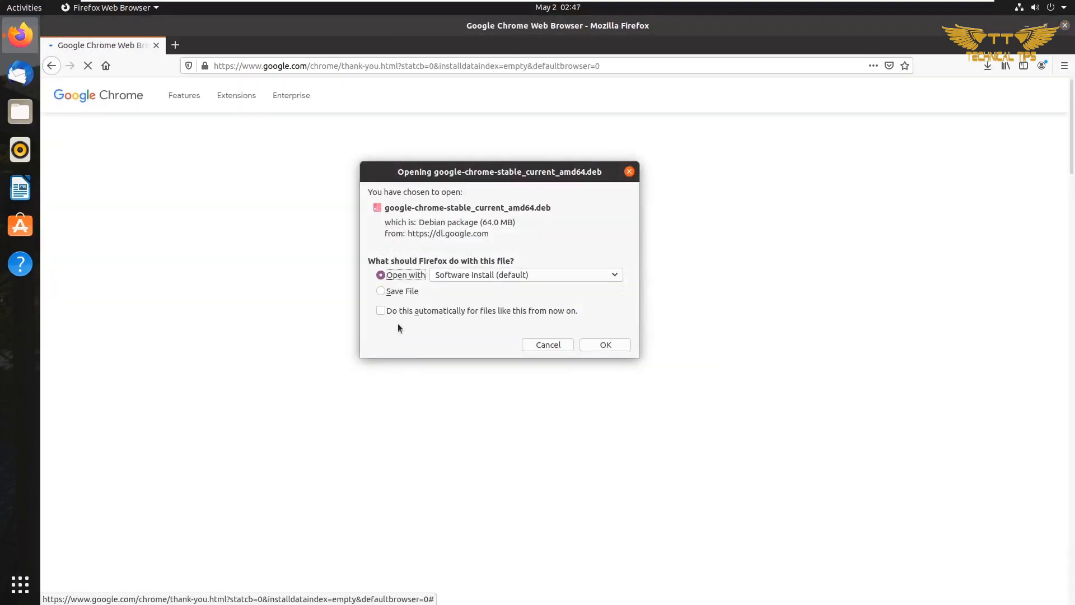
click(381, 291)
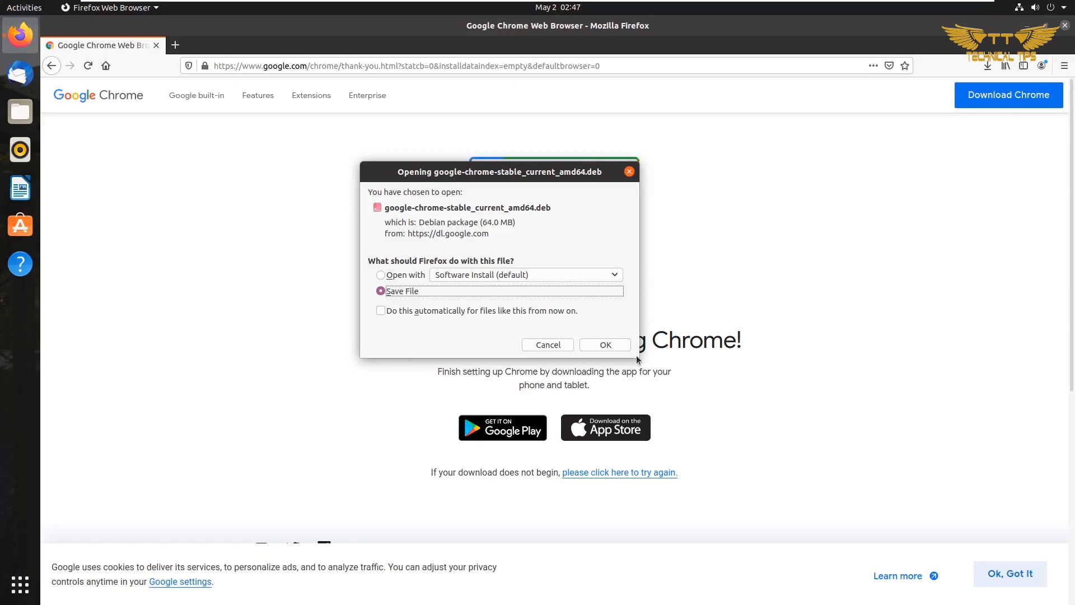
click(604, 345)
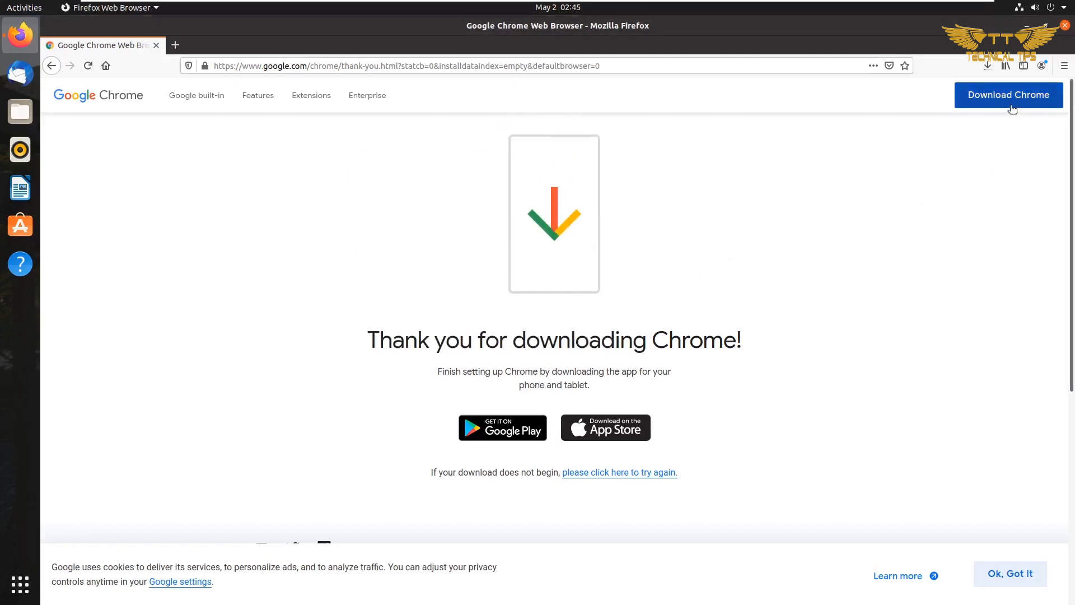
mouse_move(969, 182)
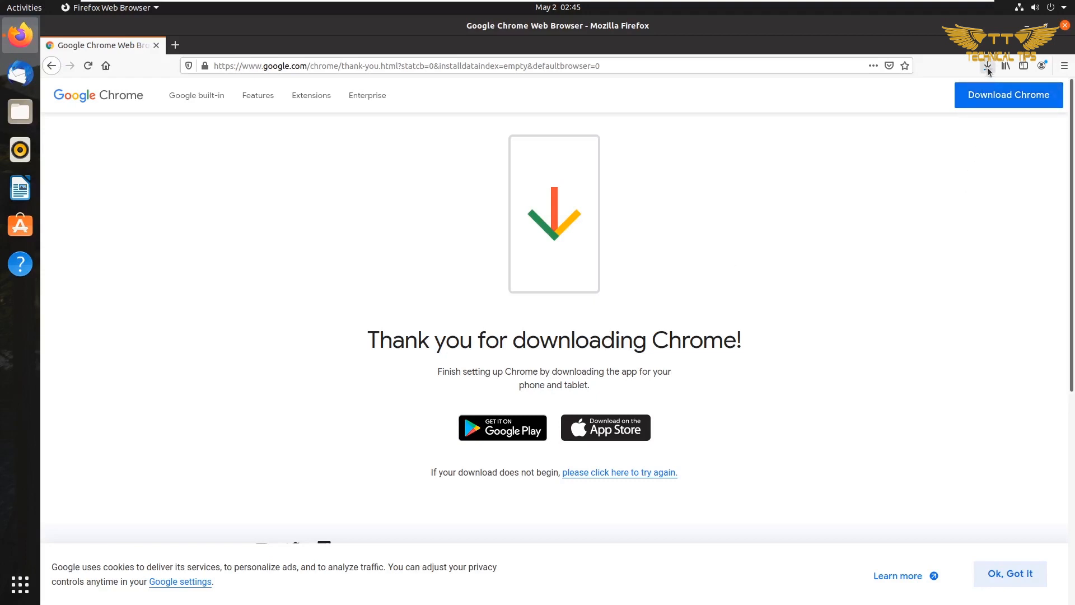
Show the downloads list with the Chrome .deb package in progress.
click(988, 65)
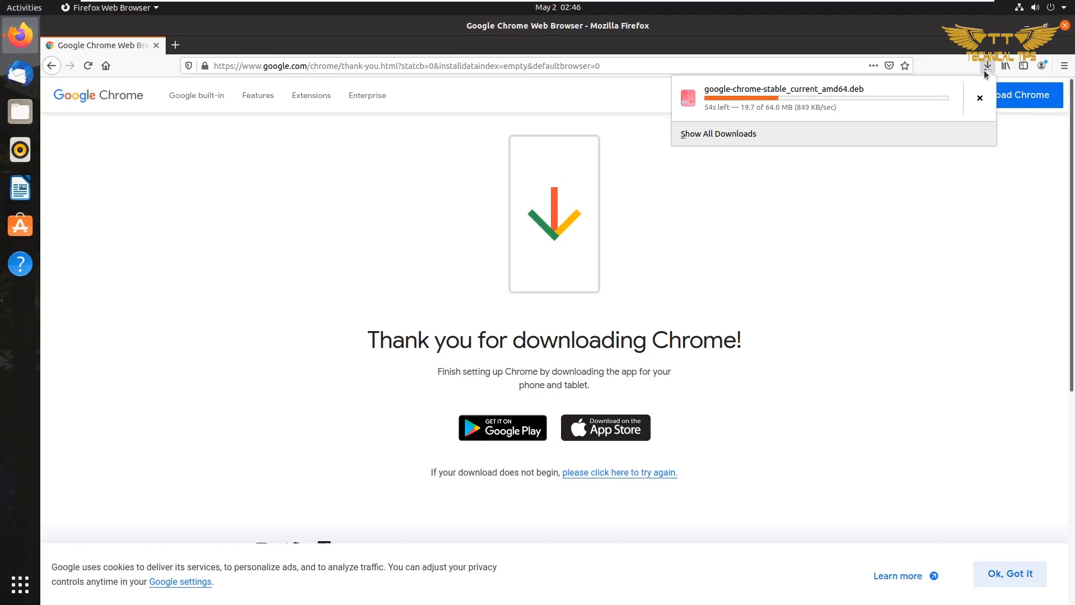
mouse_move(941, 202)
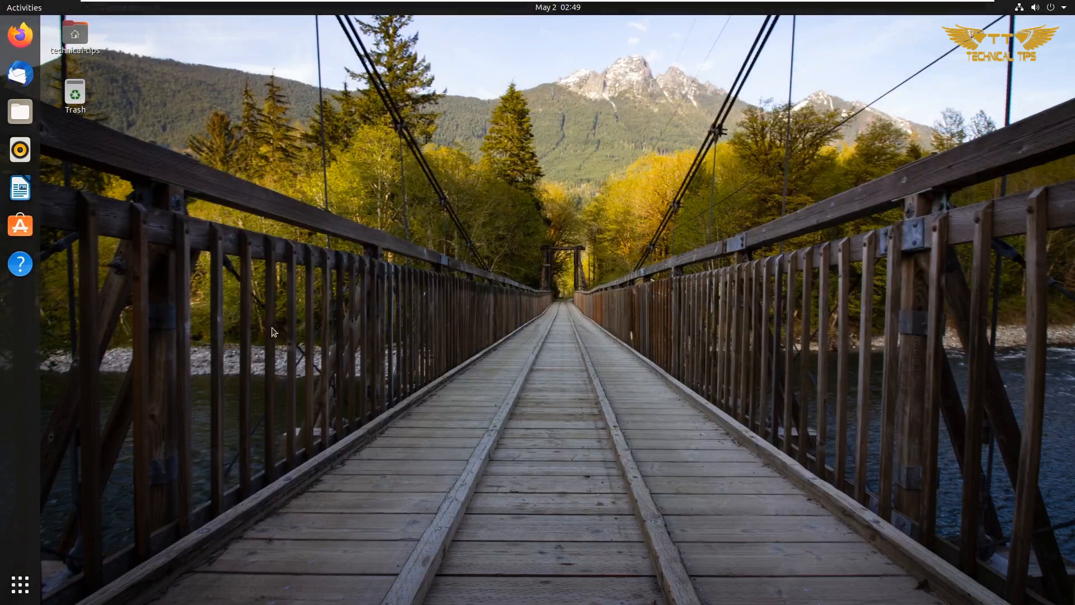
mouse_move(18, 592)
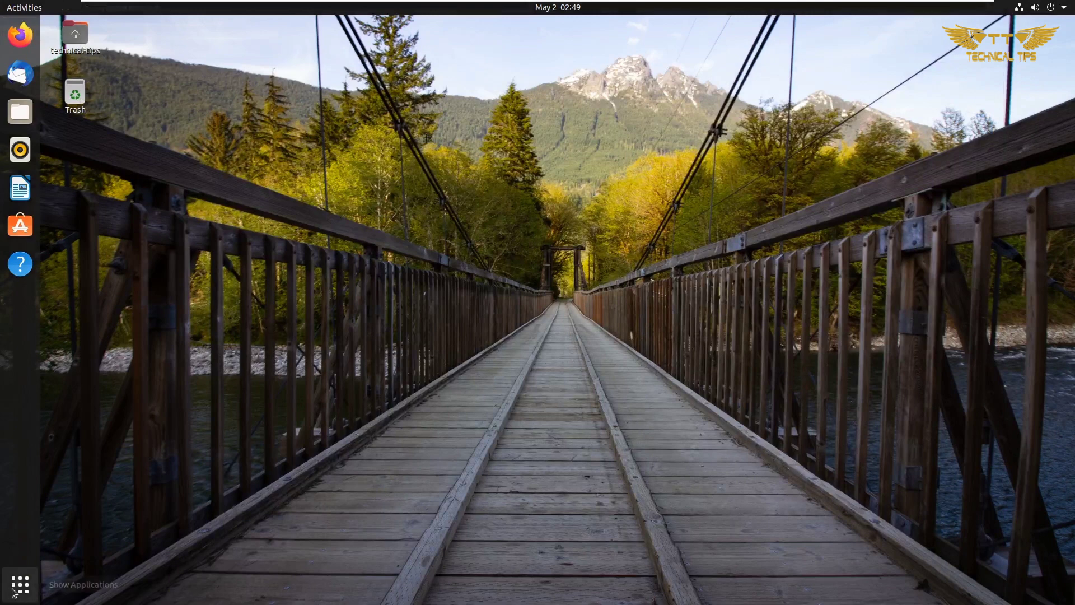
Find and launch Terminal from the applications grid and move it toward the right side.
click(19, 584)
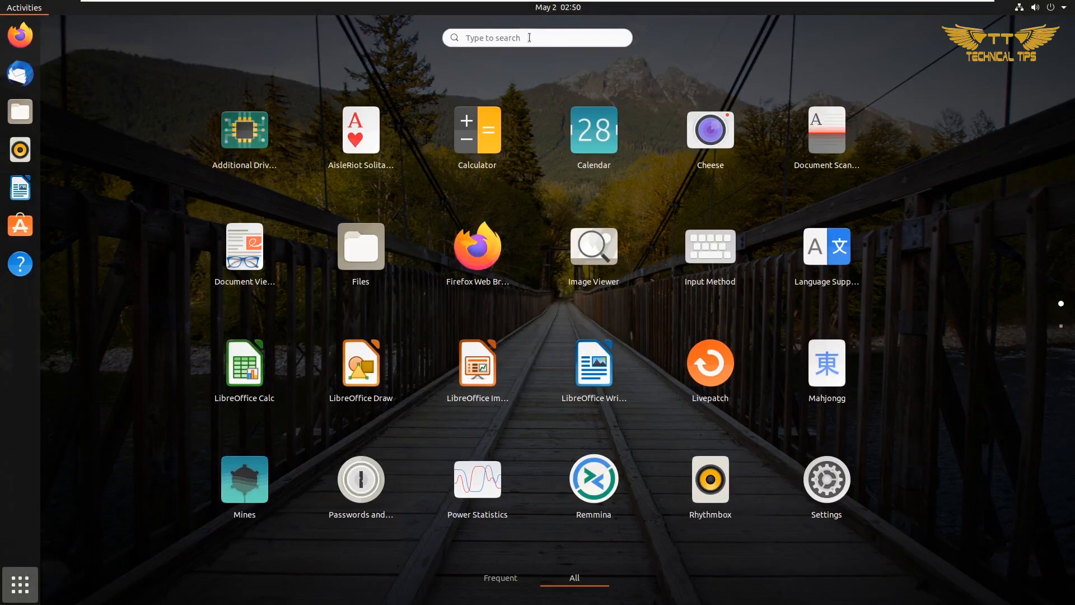
click(531, 38)
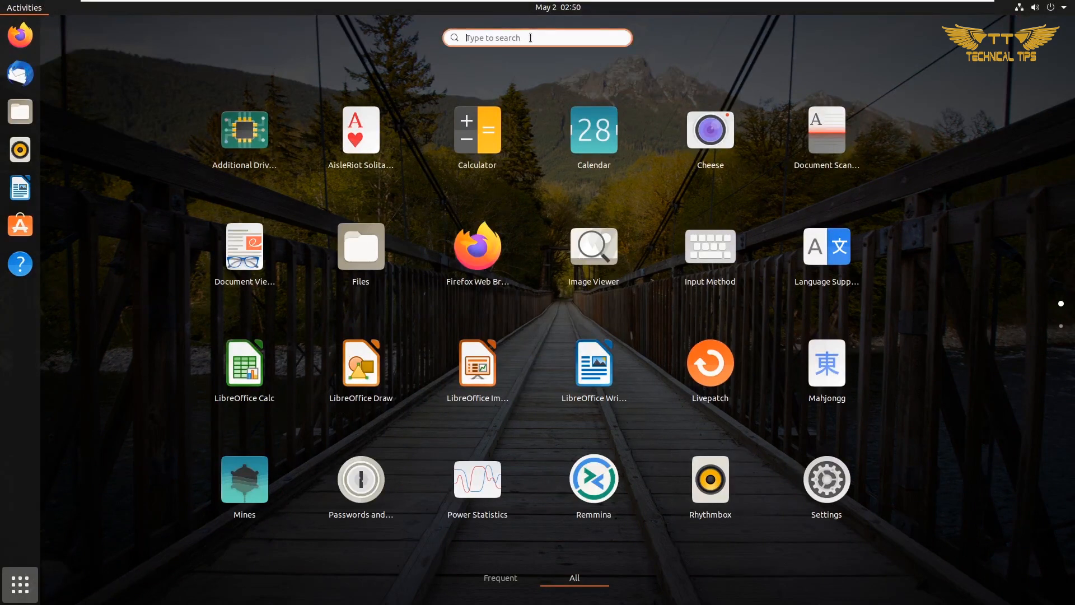
text(ter)
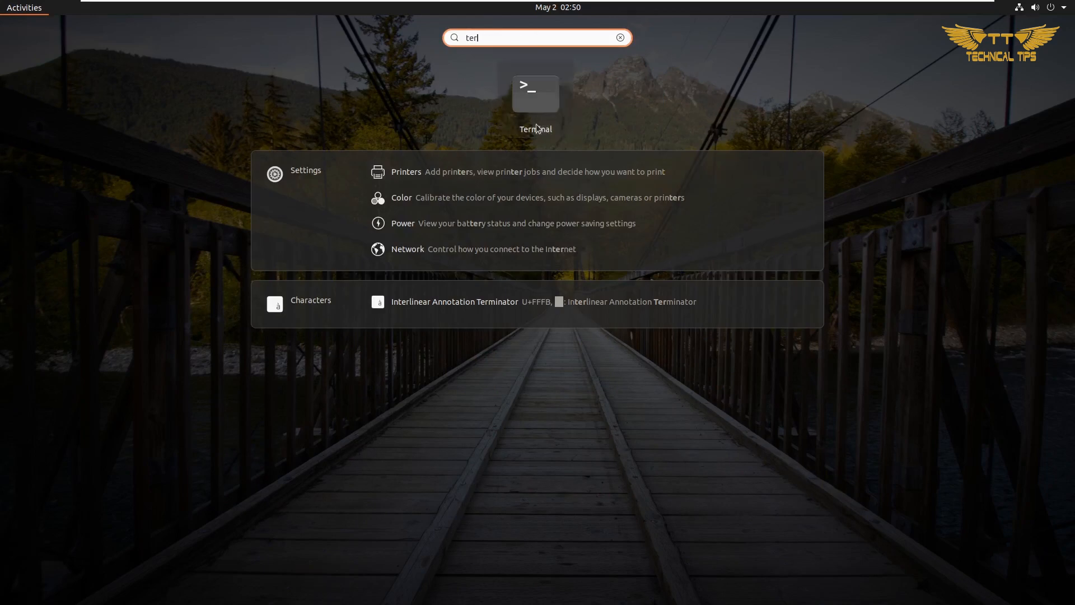
click(535, 94)
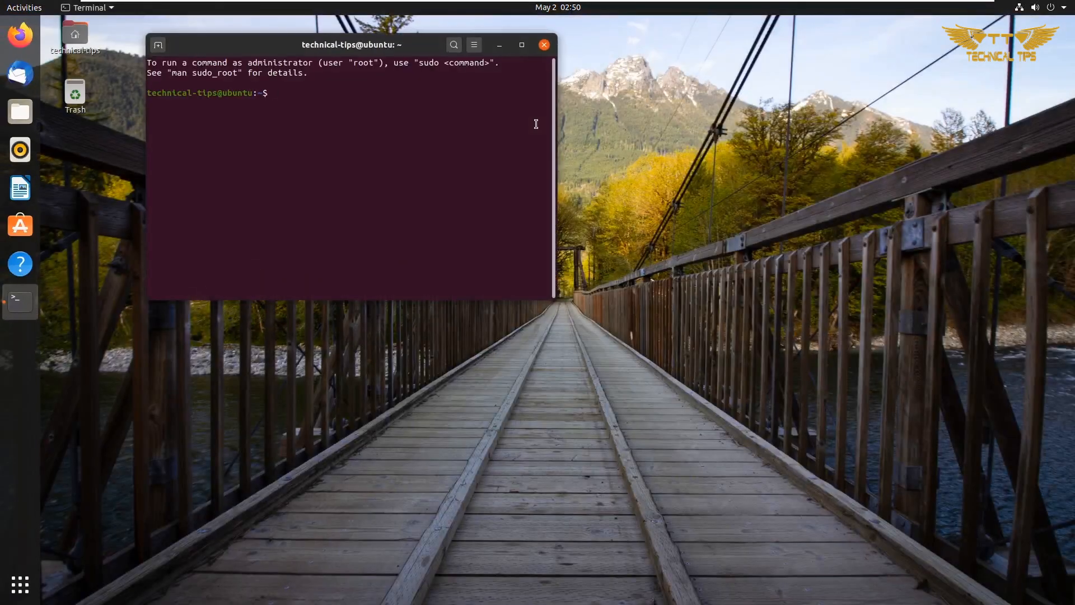
drag(351, 45, 829, 82)
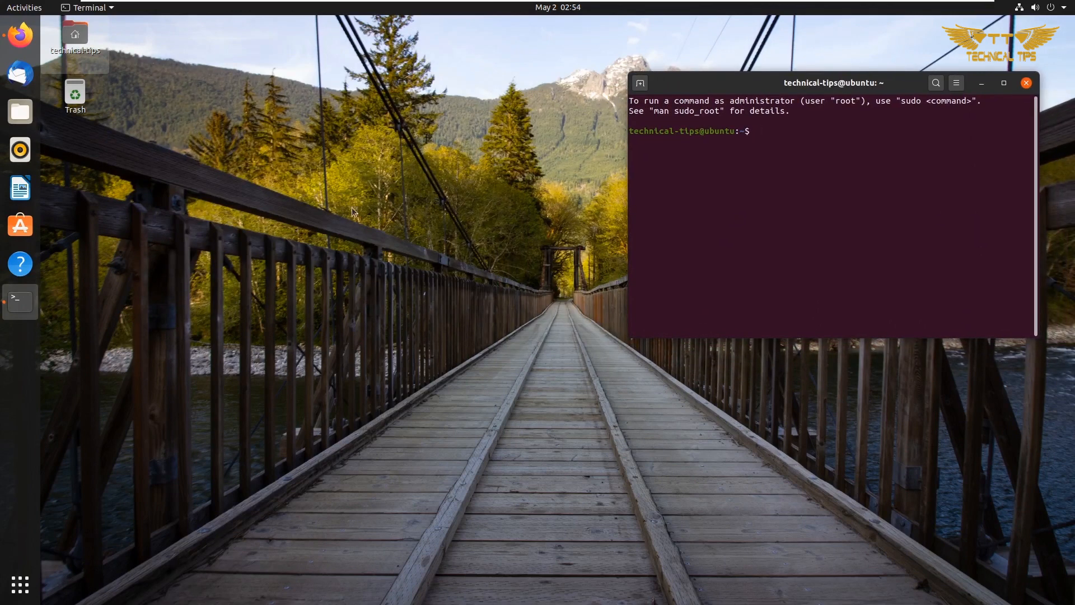
mouse_move(24, 115)
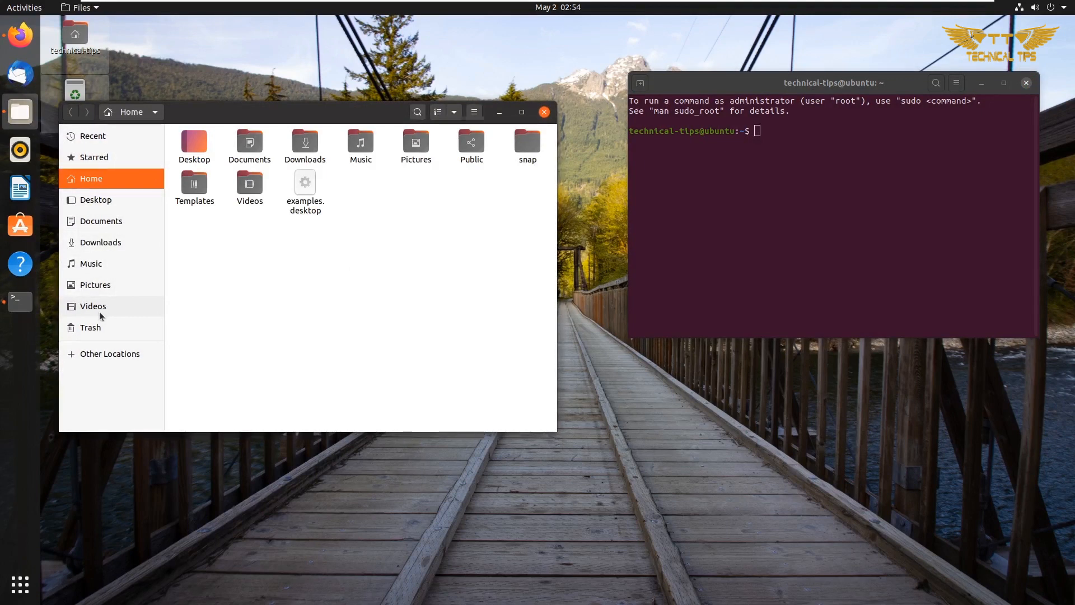
Show the Downloads folder with the Chrome package and focus the terminal.
click(101, 242)
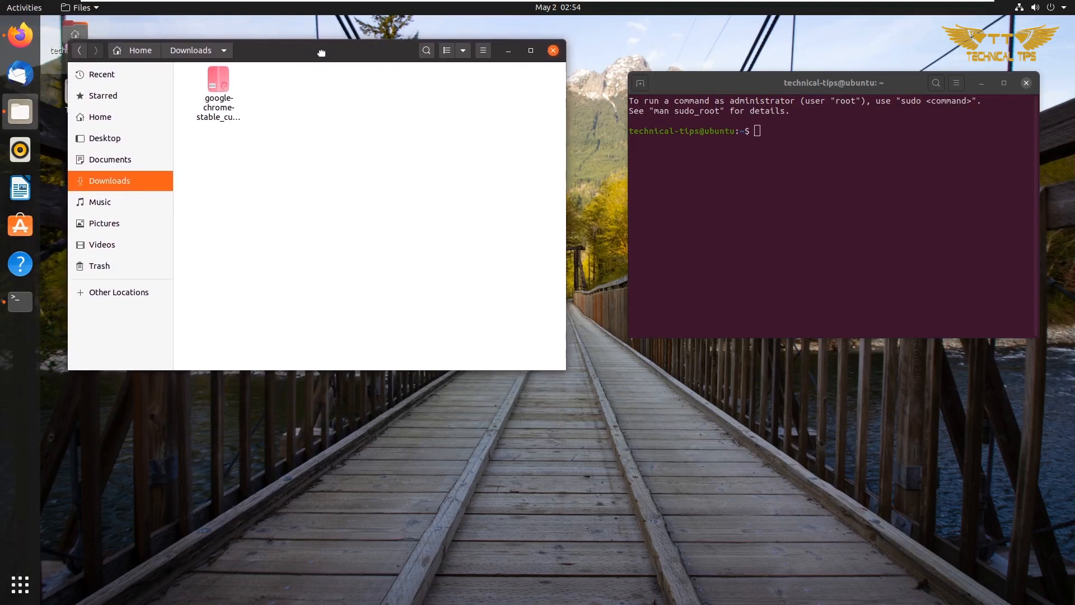
click(822, 150)
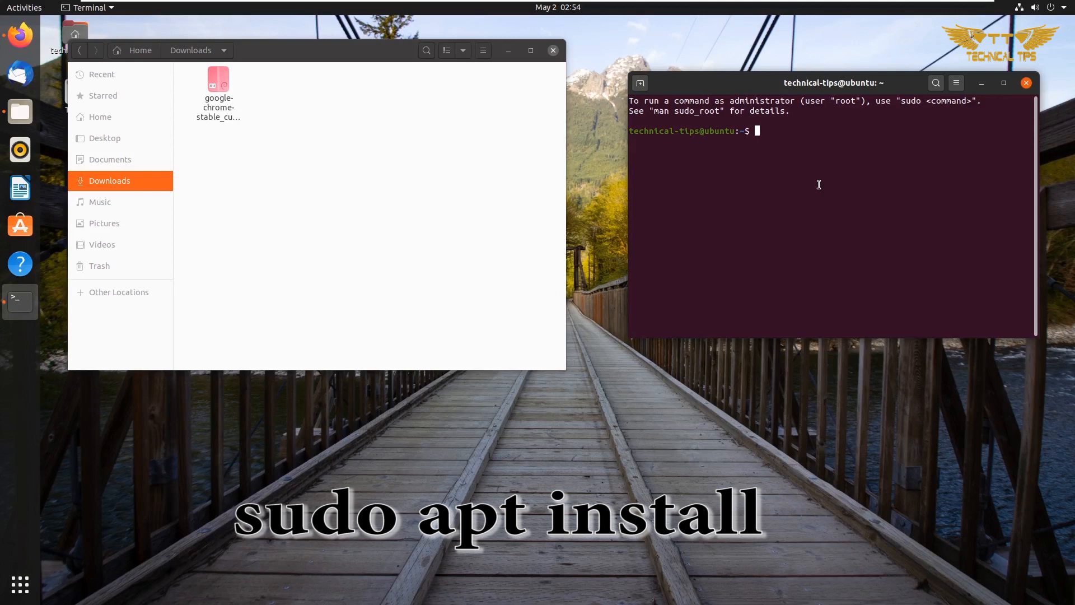
Run sudo apt install on the downloaded google-chrome-stable .deb, reaching the password prompt.
text(sudo)
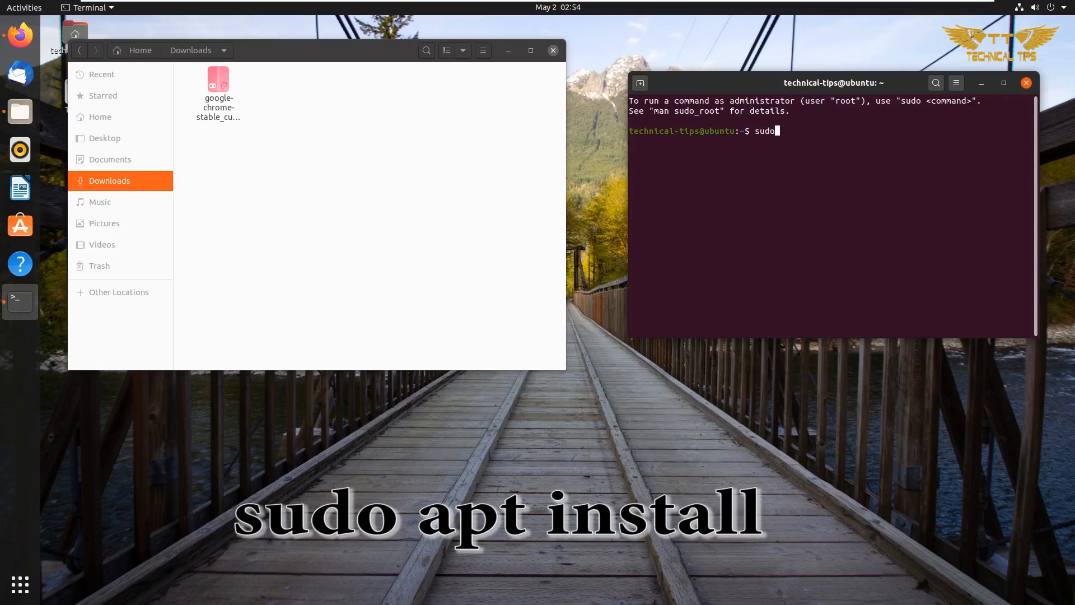
text(apt)
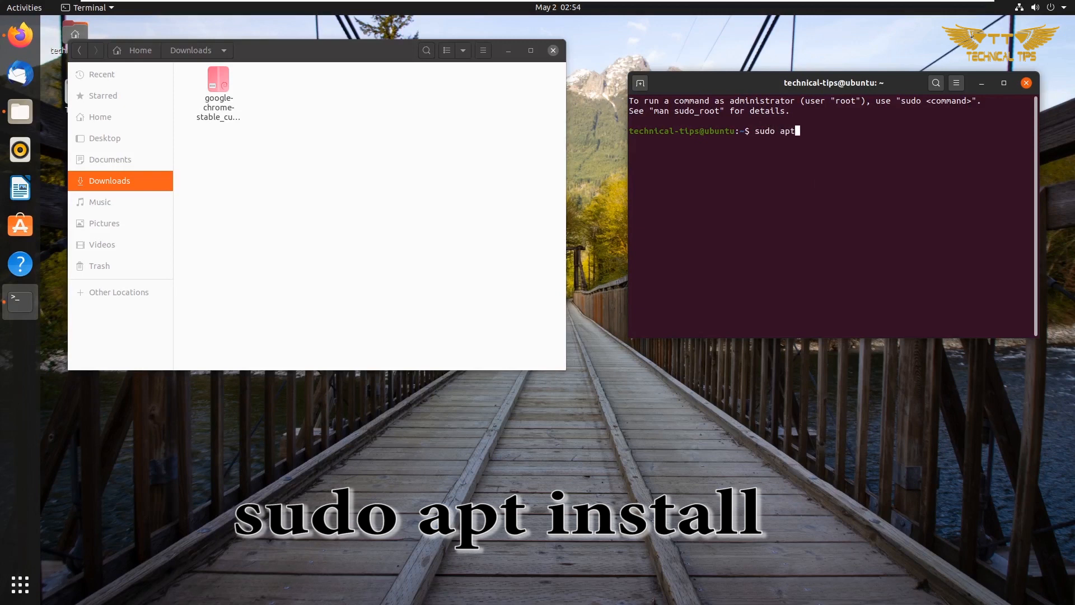
text(insta)
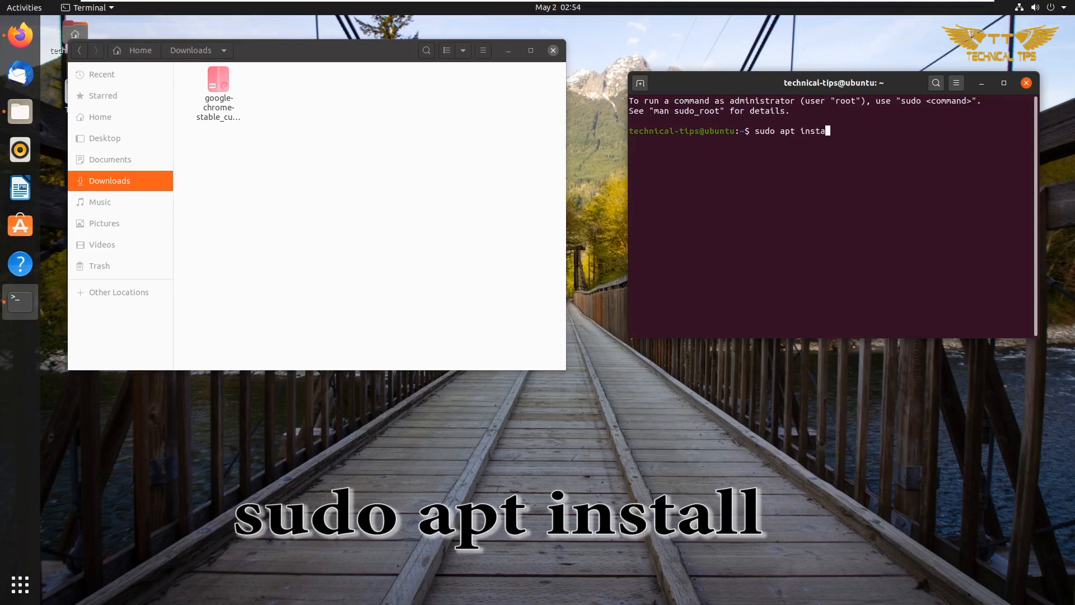
text(ll)
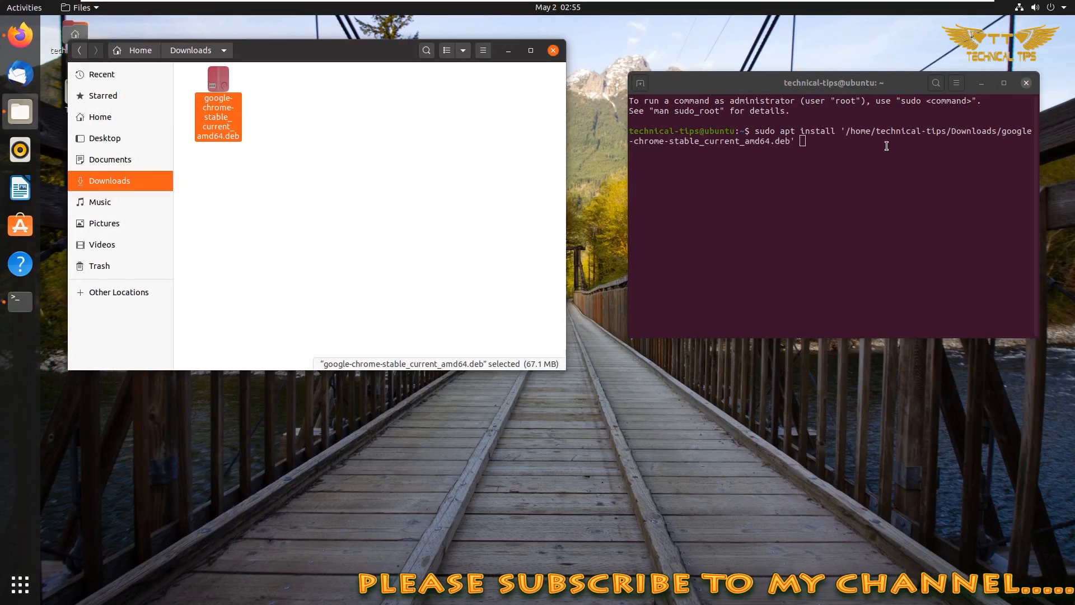
mouse_move(808, 213)
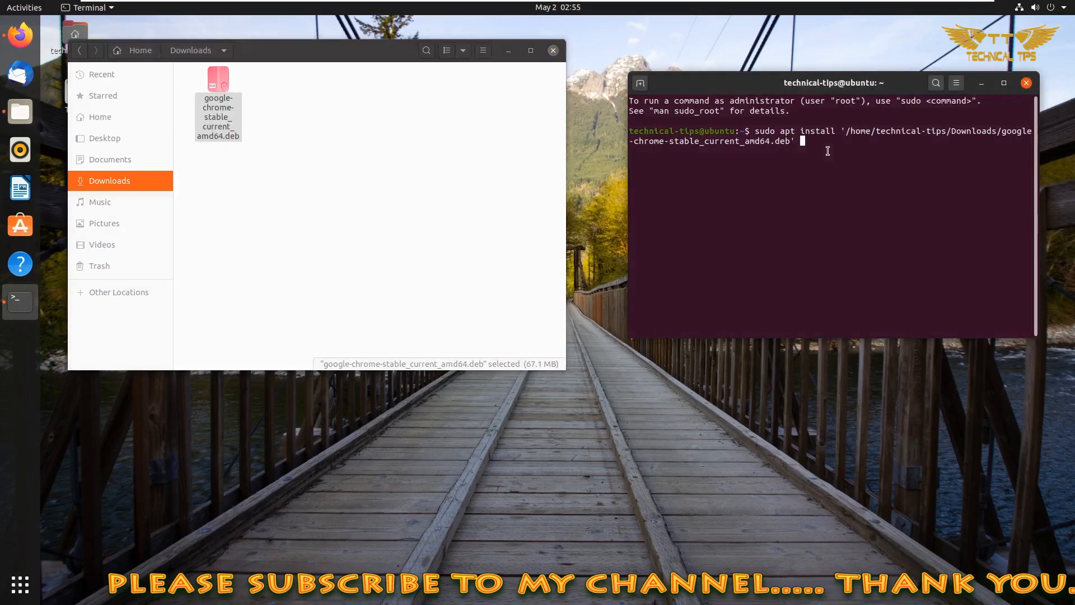
key(Return)
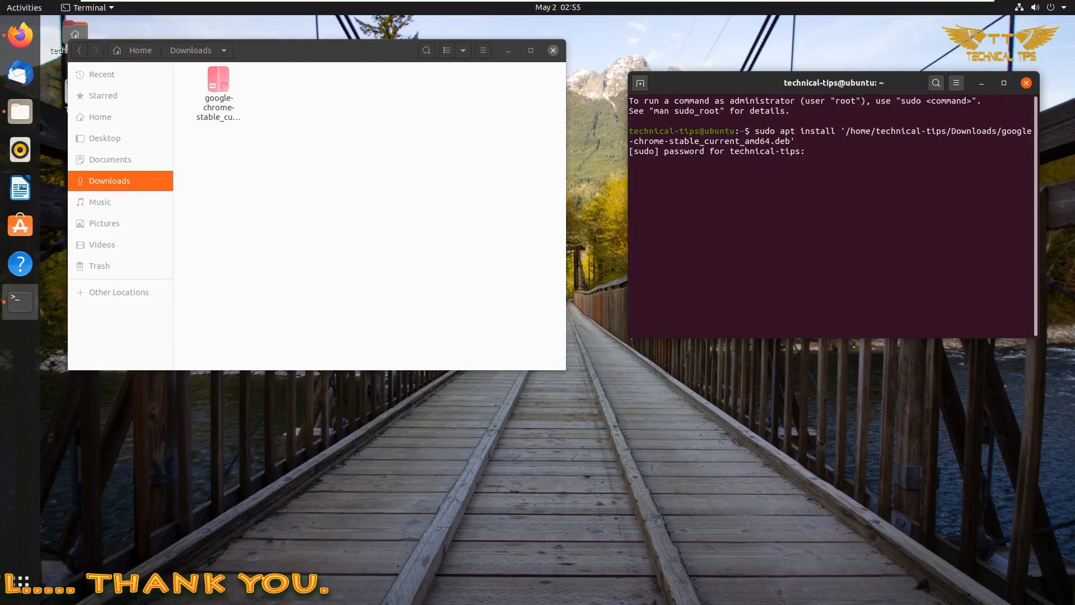
Submit the sudo password, let apt install Chrome stable 81.0, then close the terminal.
key(Return)
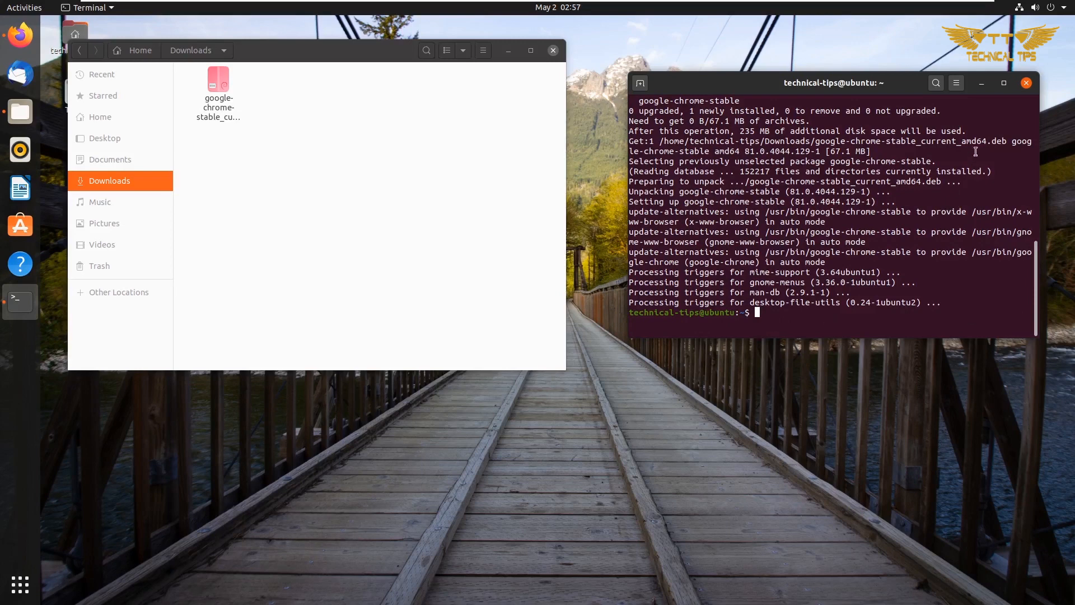
mouse_move(1025, 83)
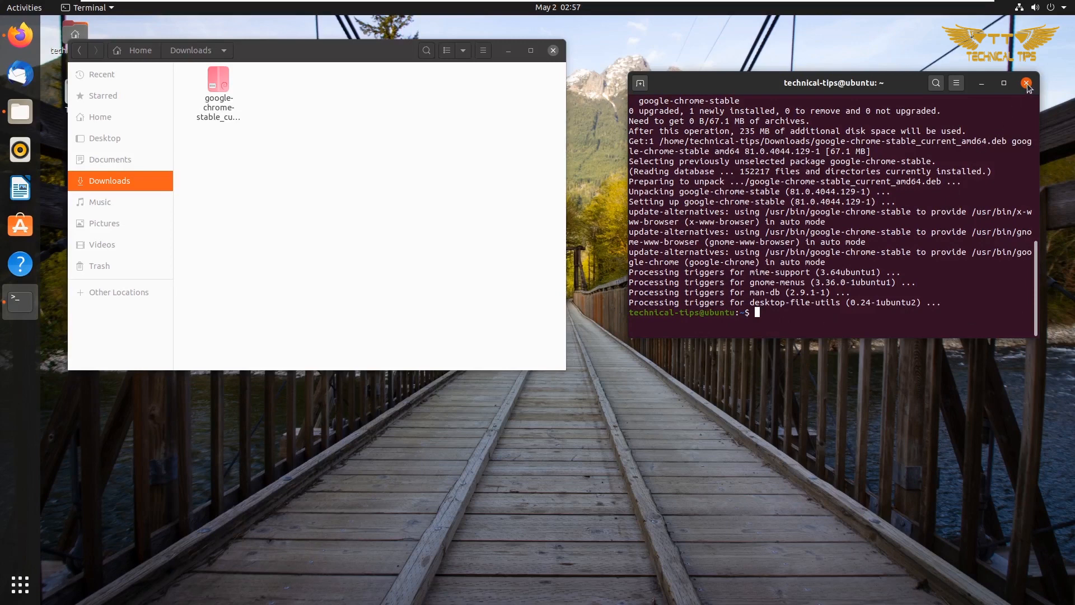
click(1026, 82)
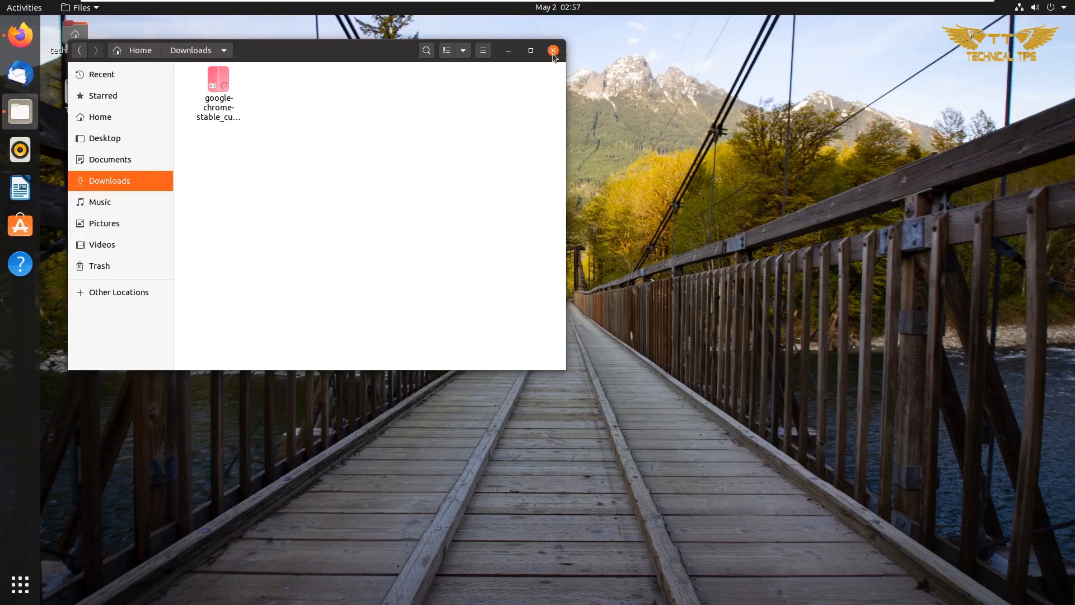
Close Files and show the application grid, now listing Google Chrome.
click(553, 50)
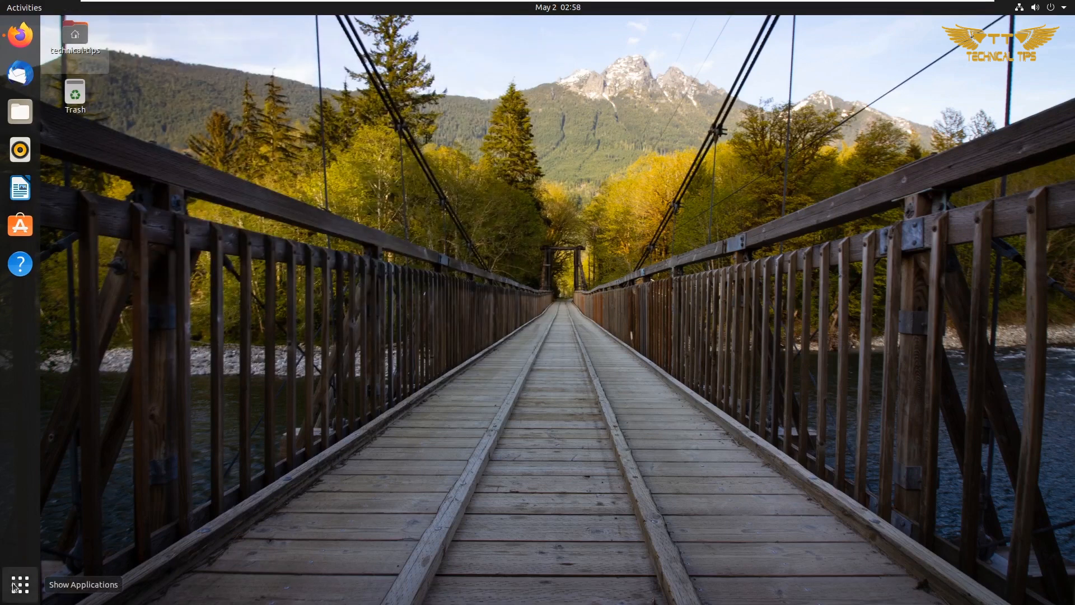
click(19, 584)
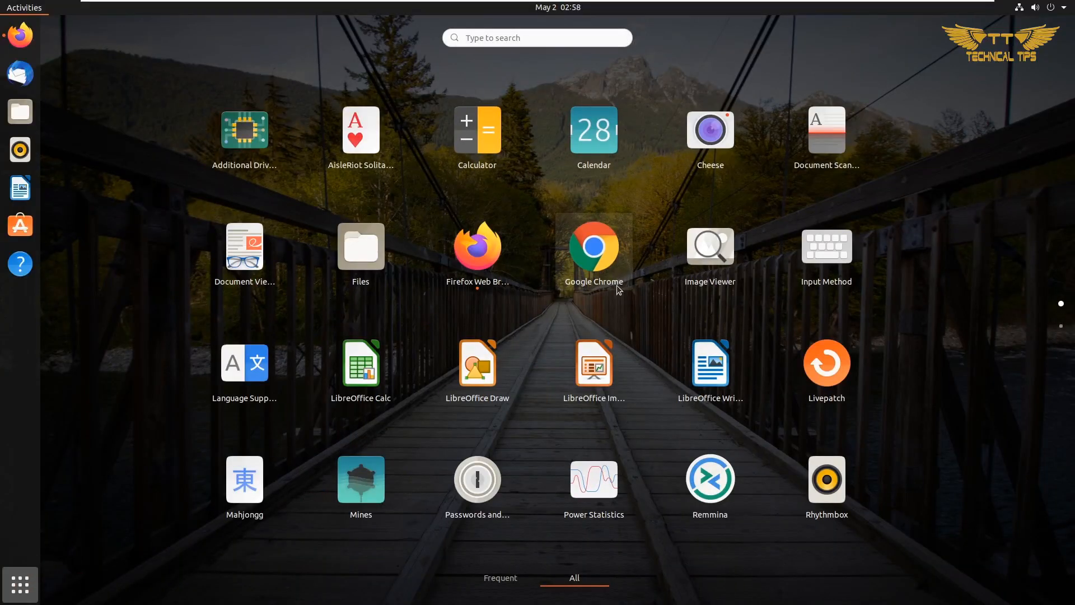
mouse_move(605, 263)
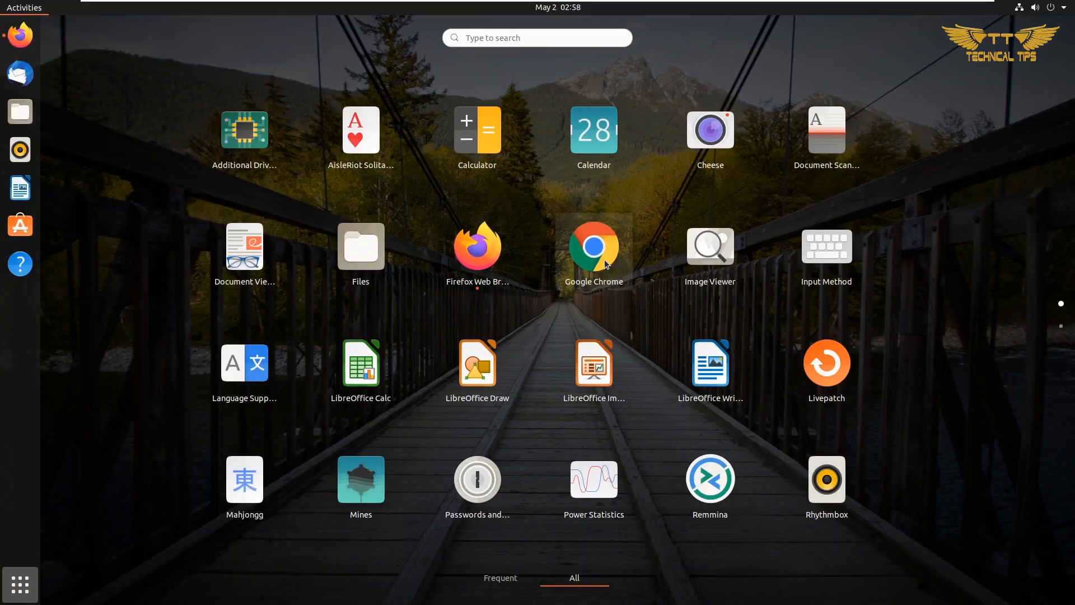
Launch Google Chrome for the first time, reaching its first-run dialog.
click(593, 247)
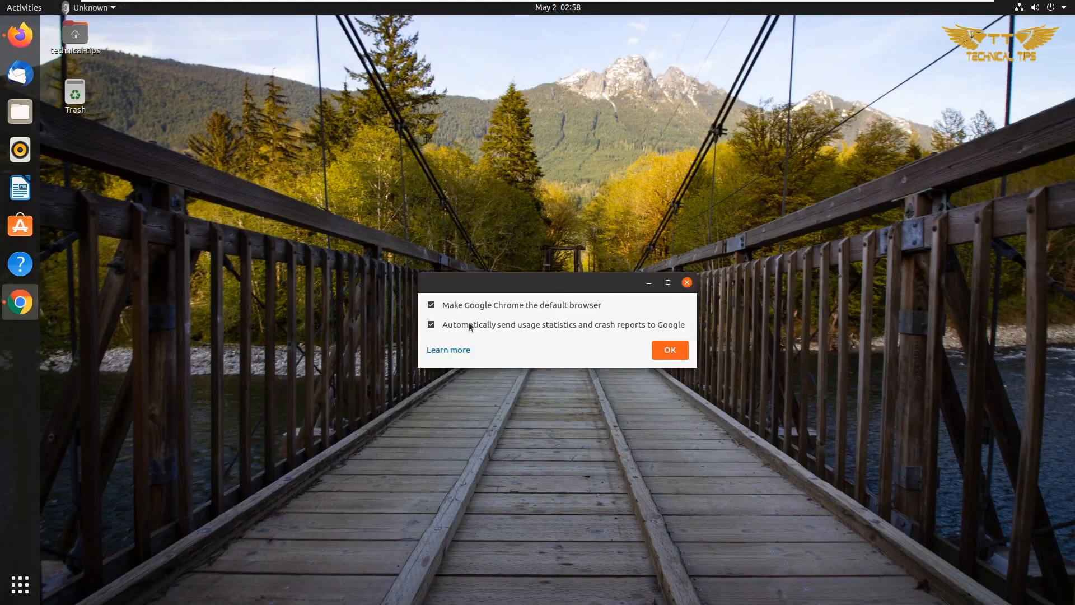
mouse_move(536, 318)
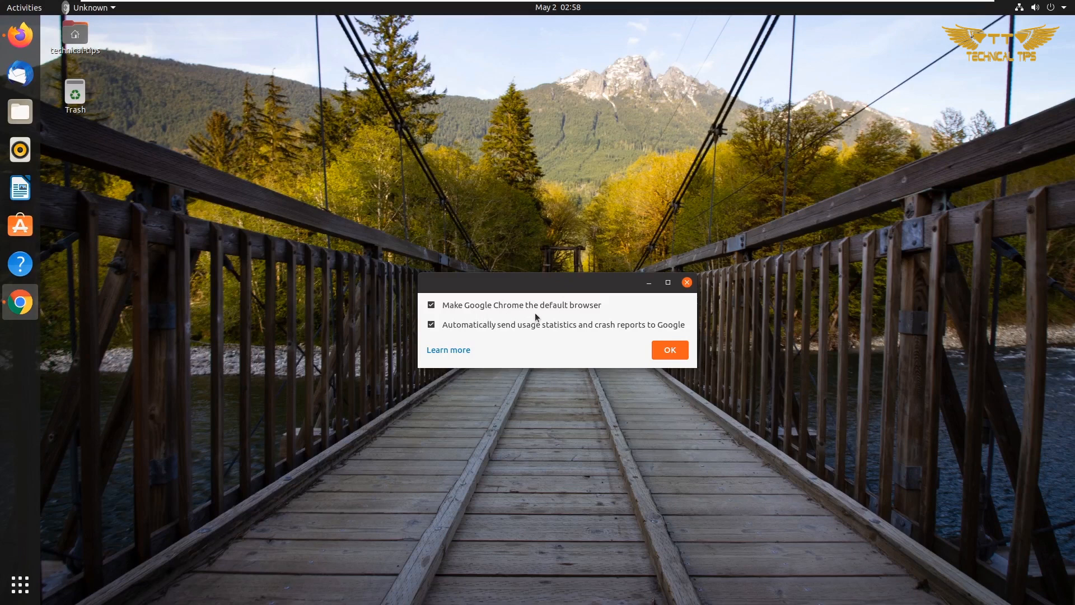
mouse_move(589, 318)
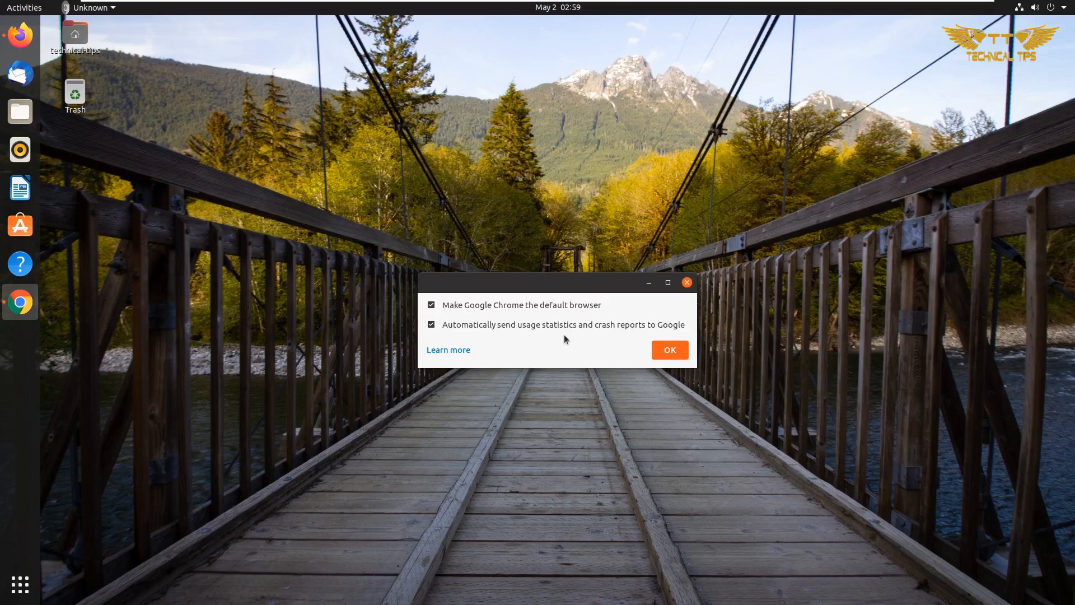
mouse_move(641, 337)
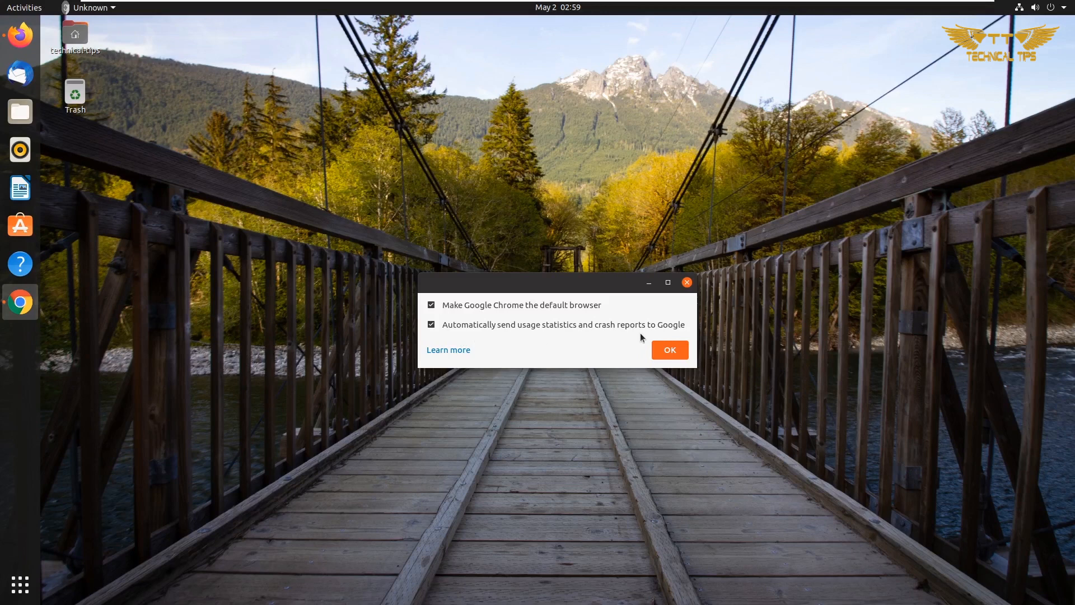
mouse_move(495, 346)
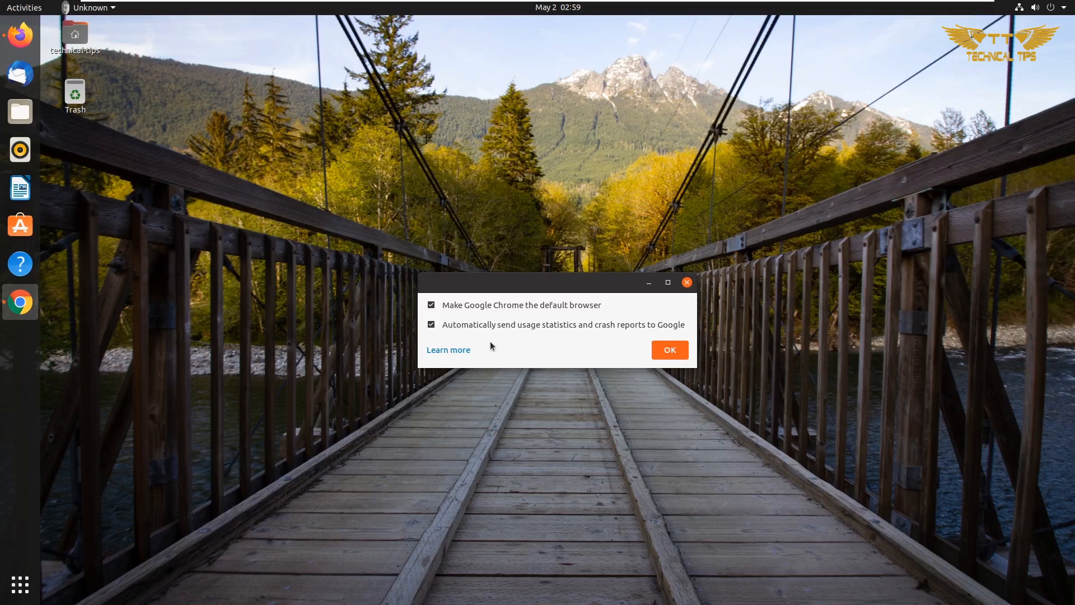
mouse_move(430, 337)
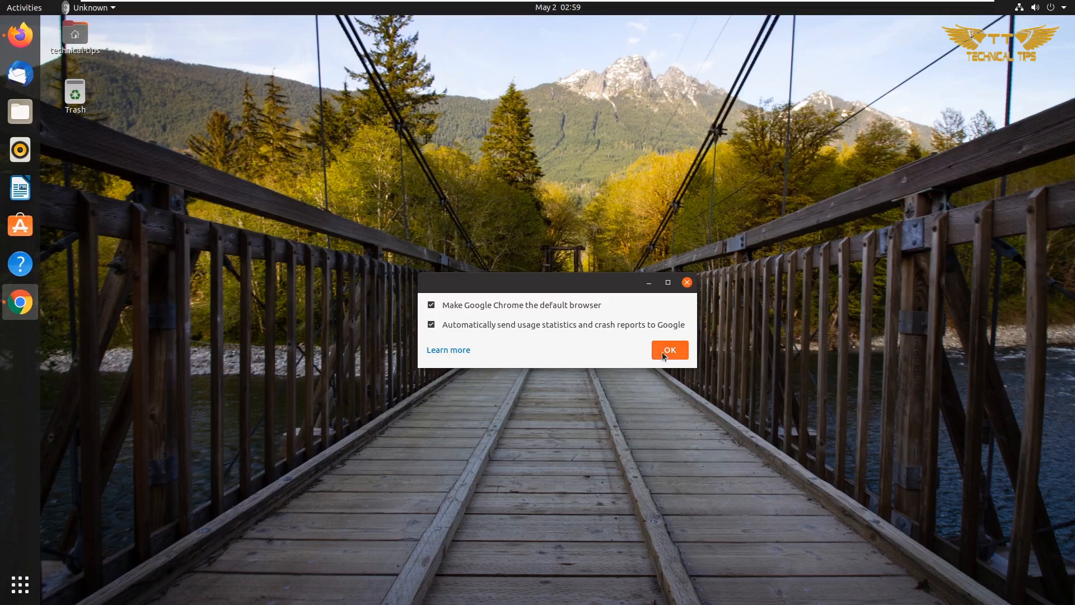
Accept the first-run options, maximize the welcome window and begin setup with Get Started.
click(670, 349)
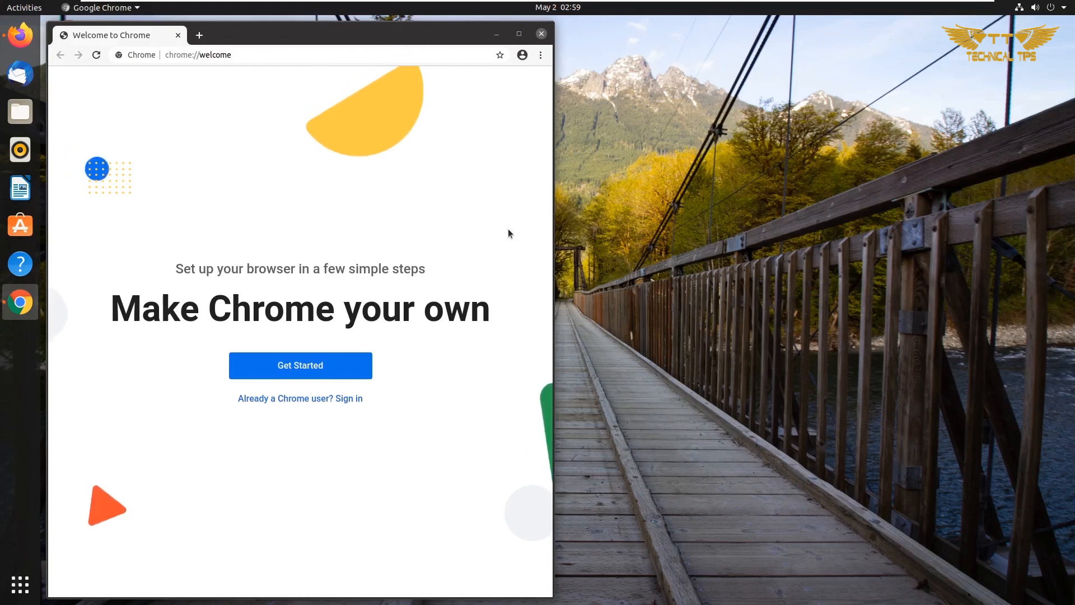
mouse_move(541, 72)
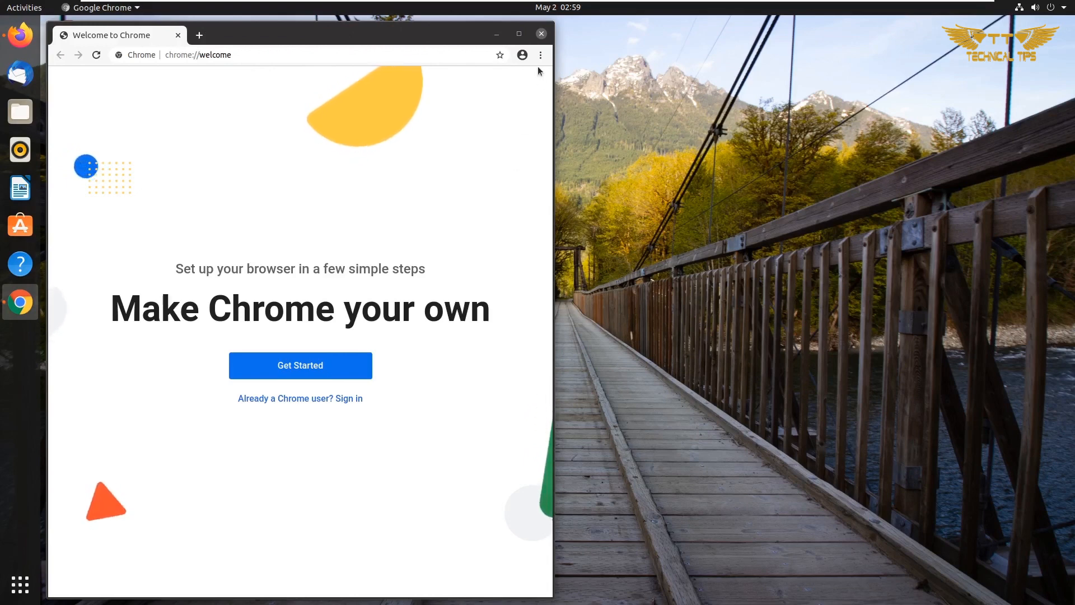
click(518, 34)
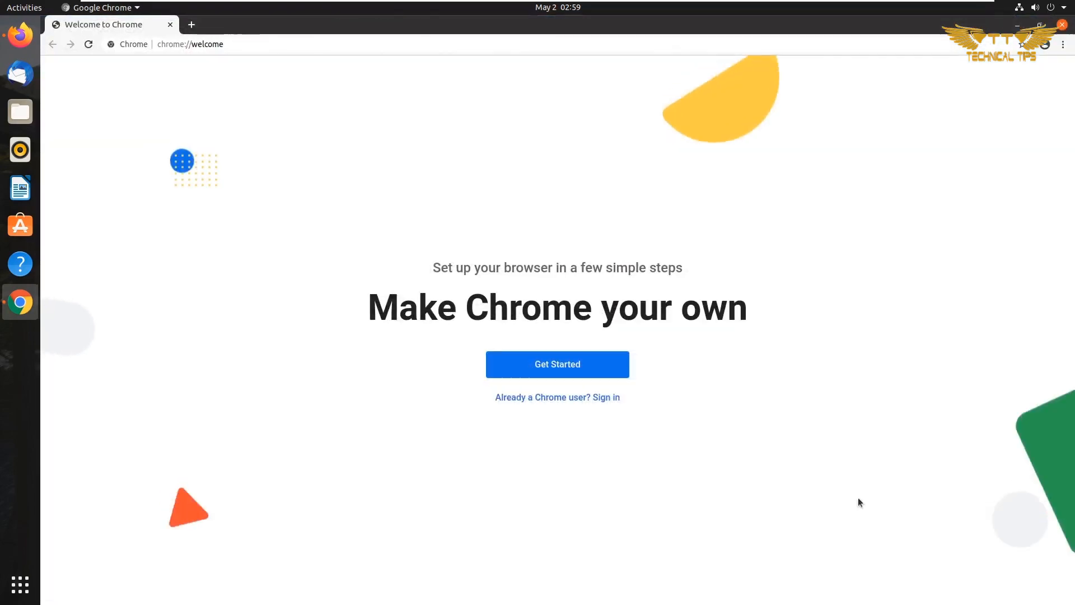
click(557, 365)
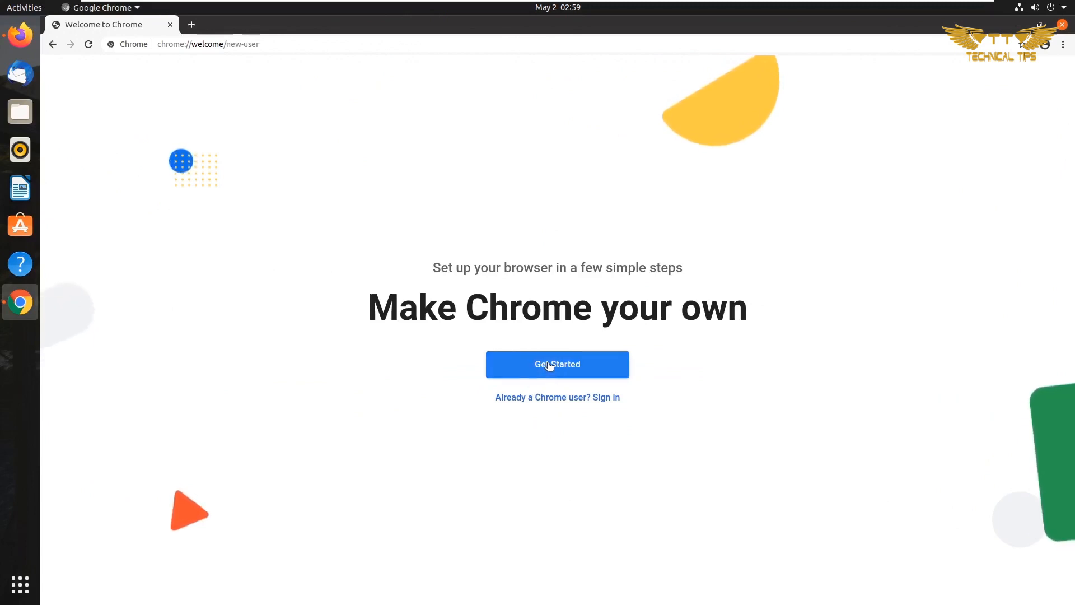
click(558, 364)
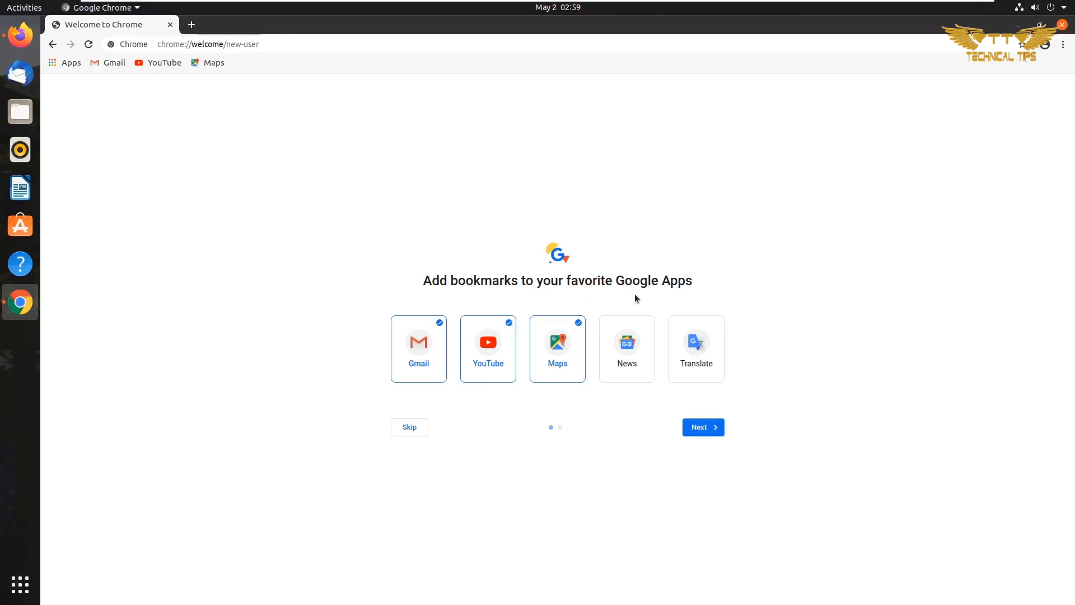
mouse_move(652, 413)
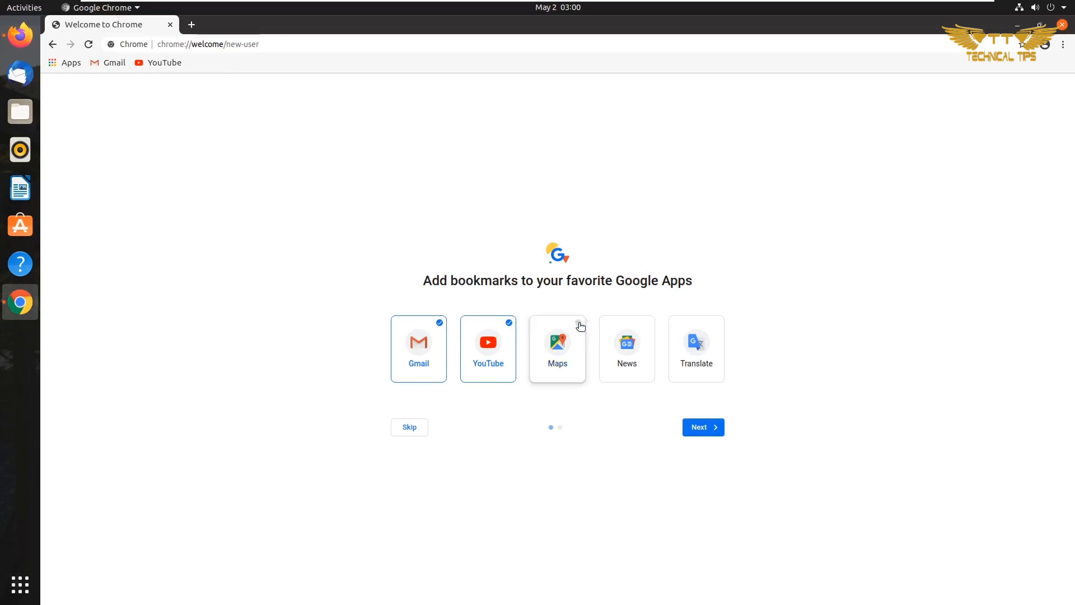
Select Maps and YouTube so Gmail, YouTube and Maps are all checked for bookmarking.
click(558, 348)
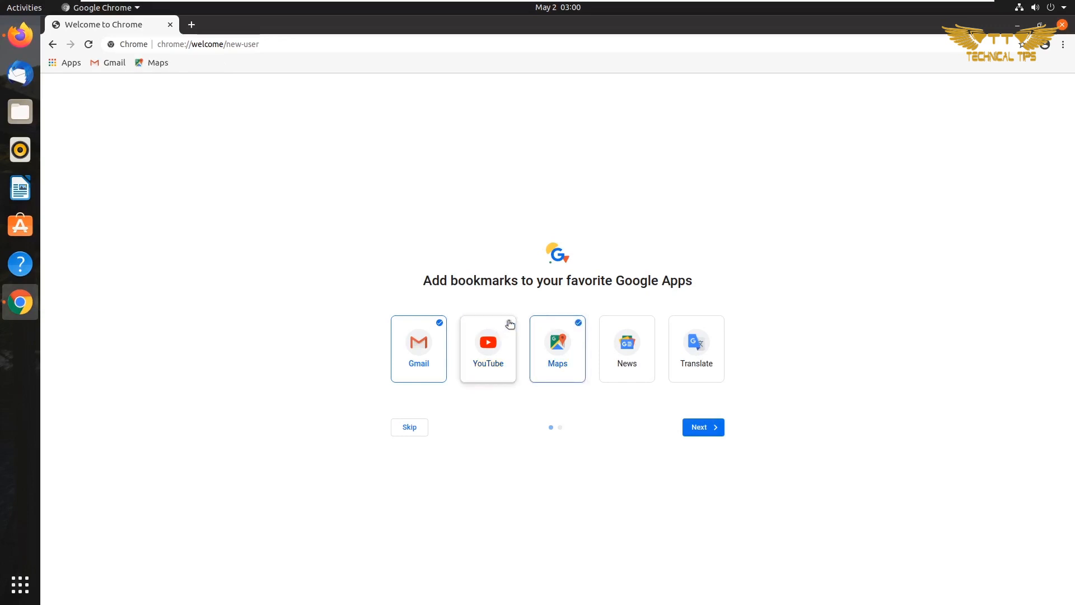
click(488, 349)
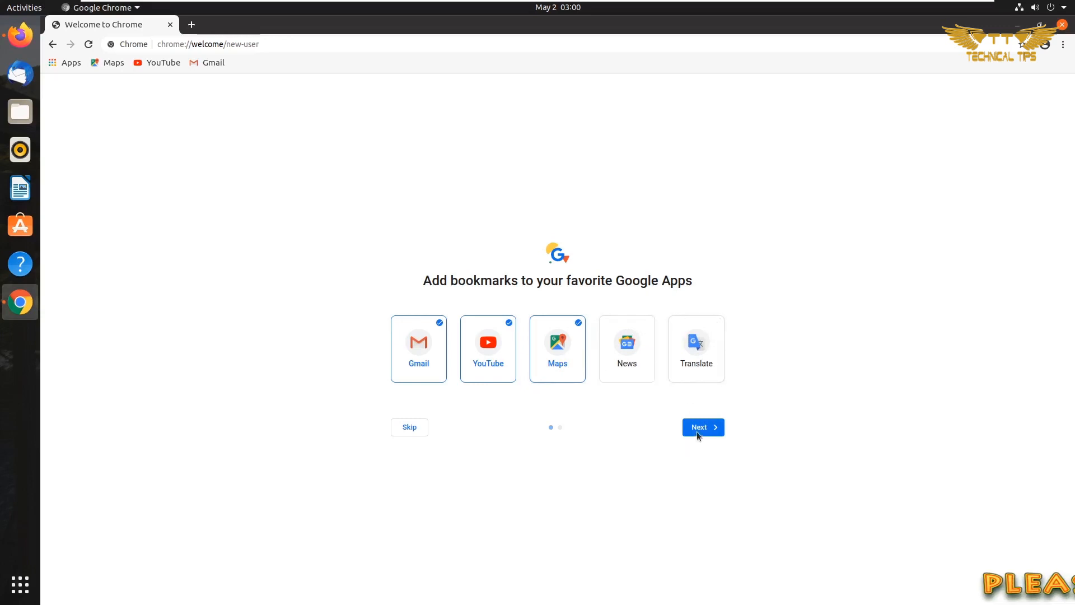
Keep the Default background and continue to the Your Chrome, Everywhere sync page.
click(703, 427)
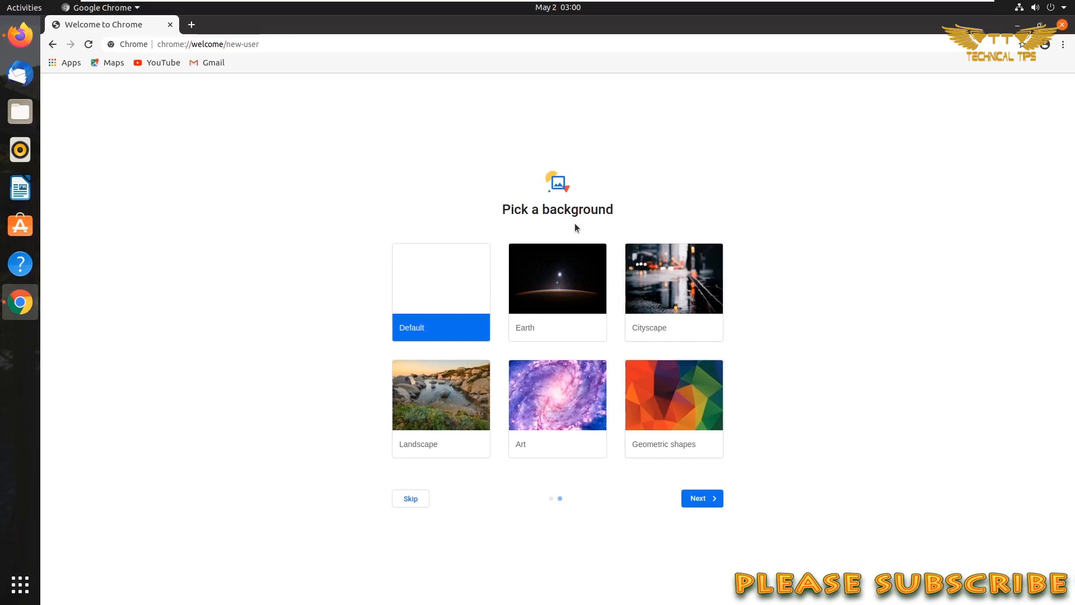
mouse_move(462, 289)
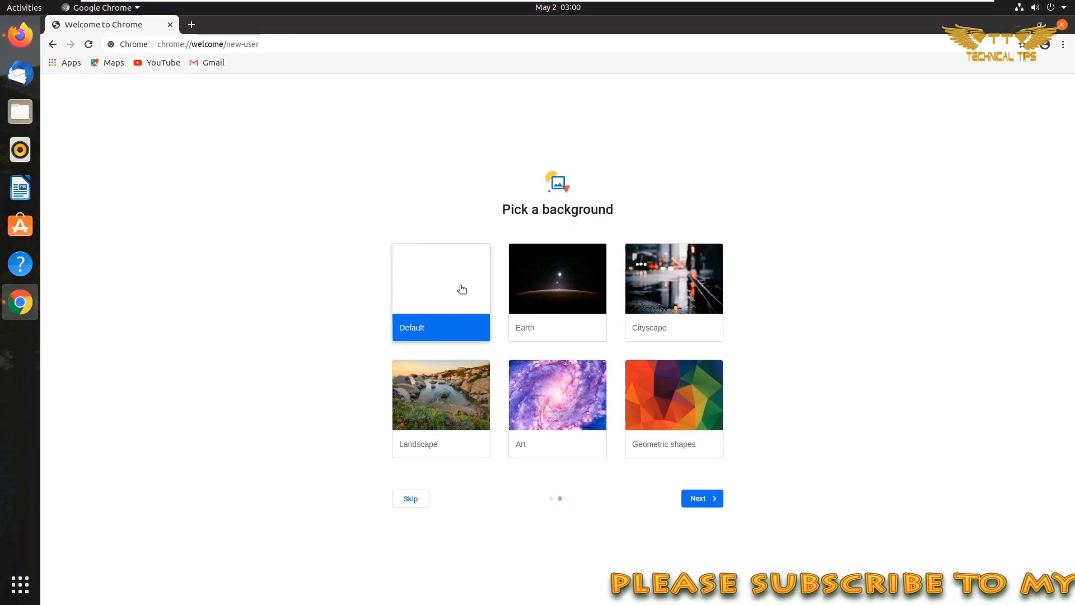
click(700, 497)
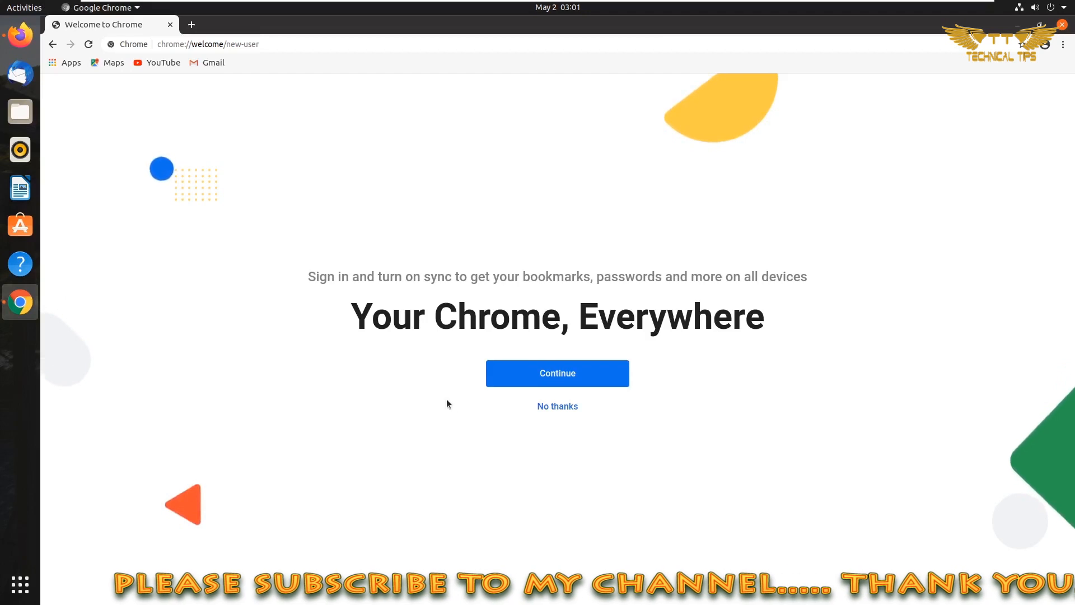
click(558, 372)
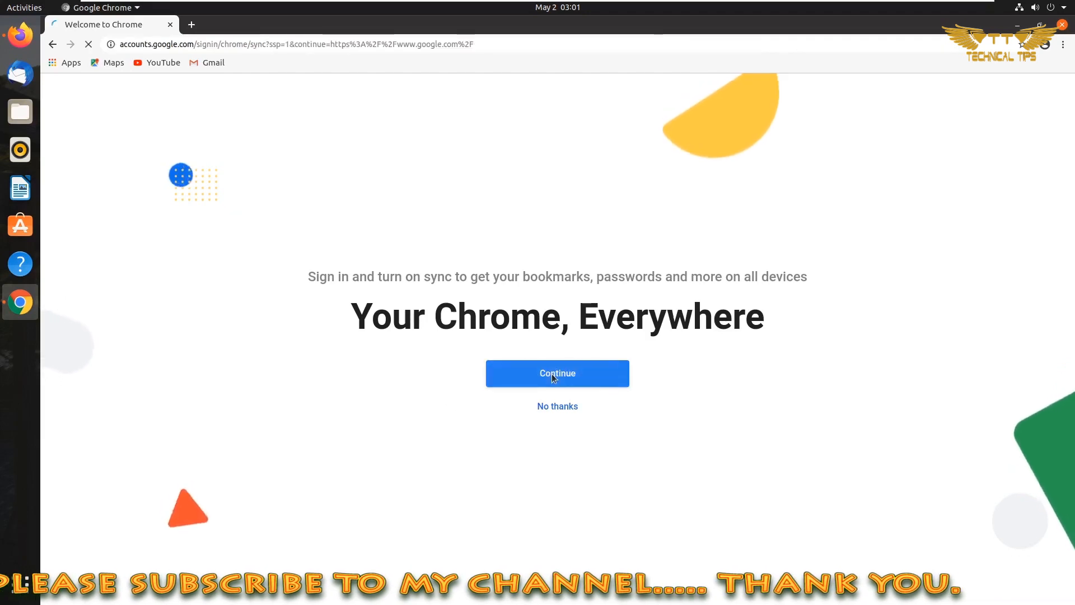
click(558, 372)
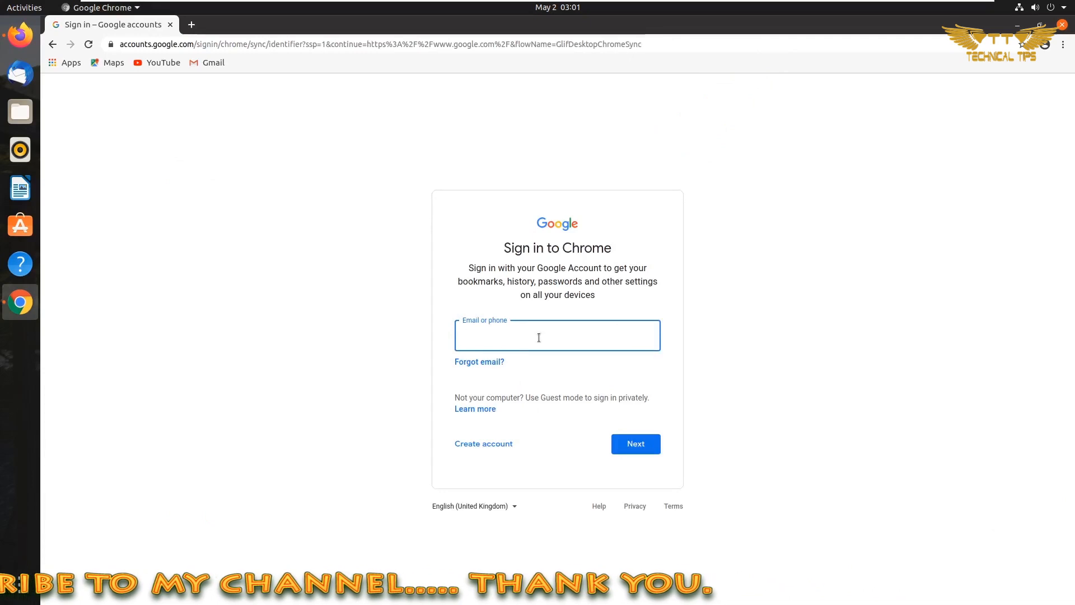
click(539, 336)
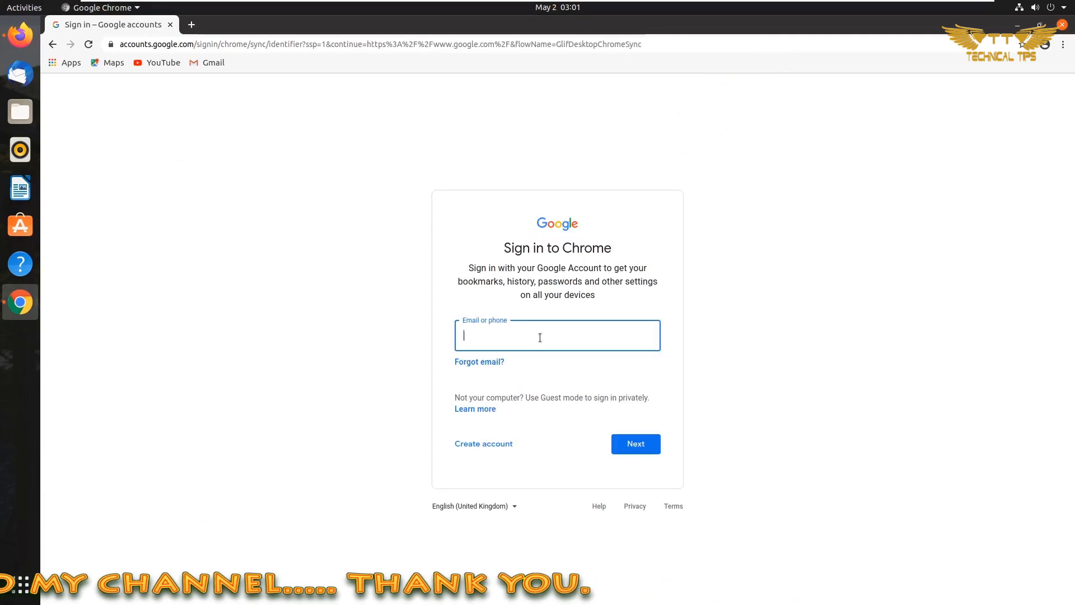
text(@gmail.com)
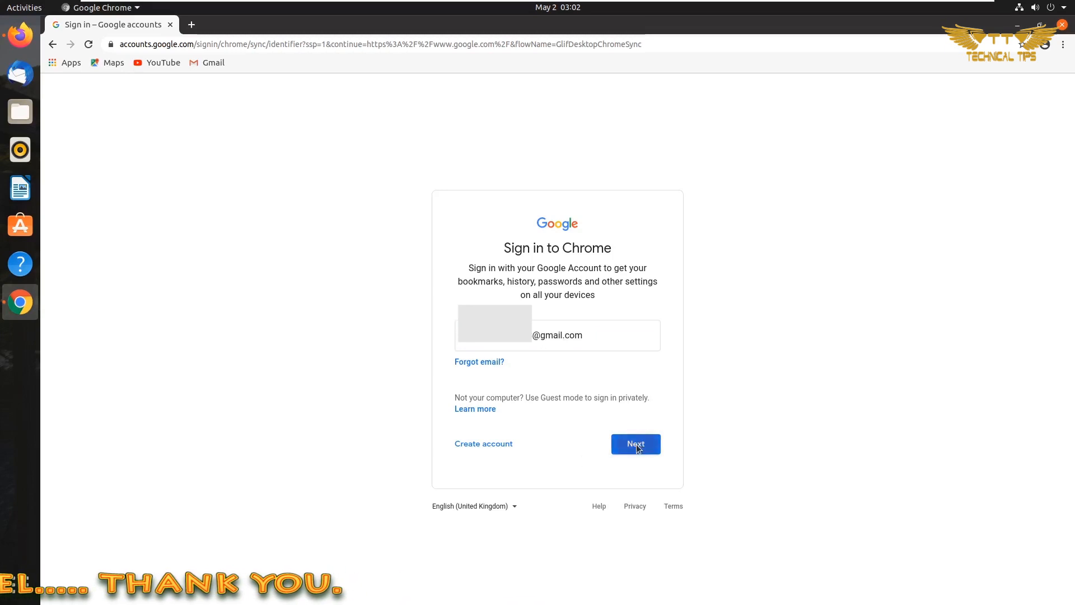
click(635, 444)
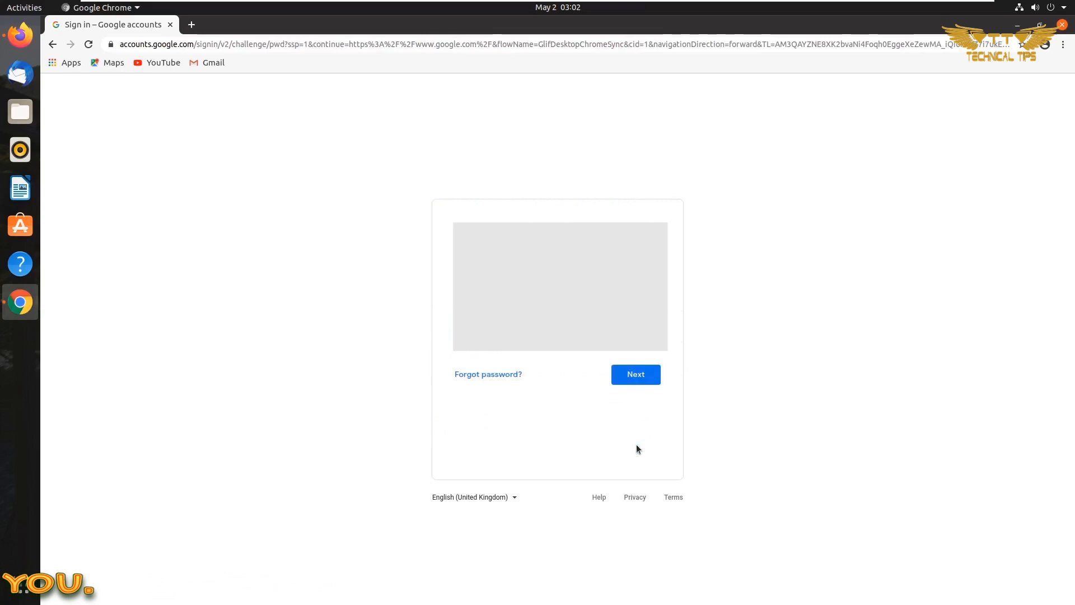
mouse_move(651, 390)
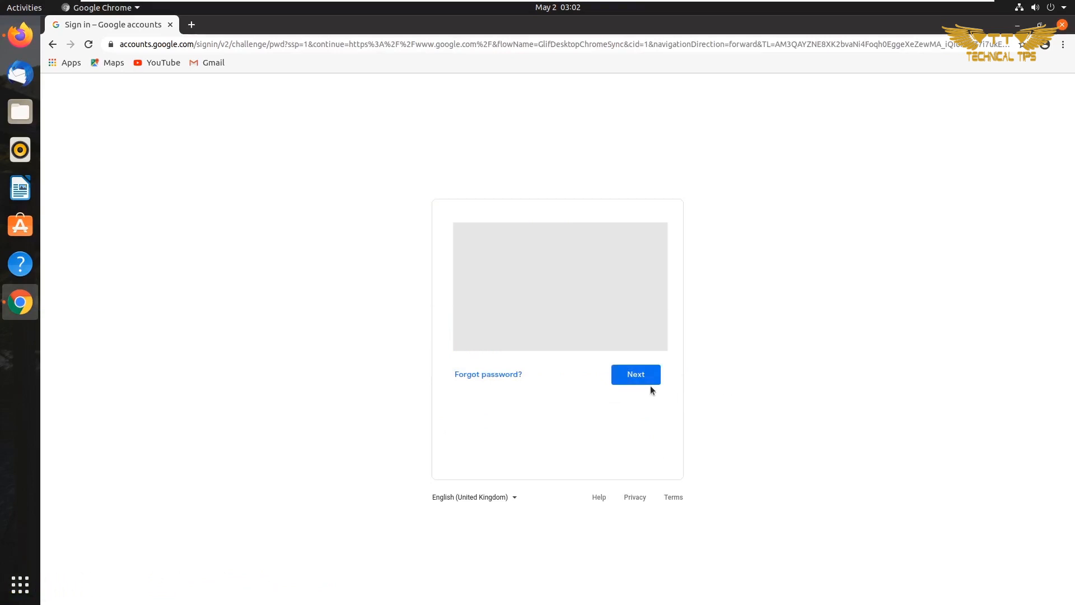
Submit the password to finish signing in and reach the Turn on sync prompt.
click(634, 374)
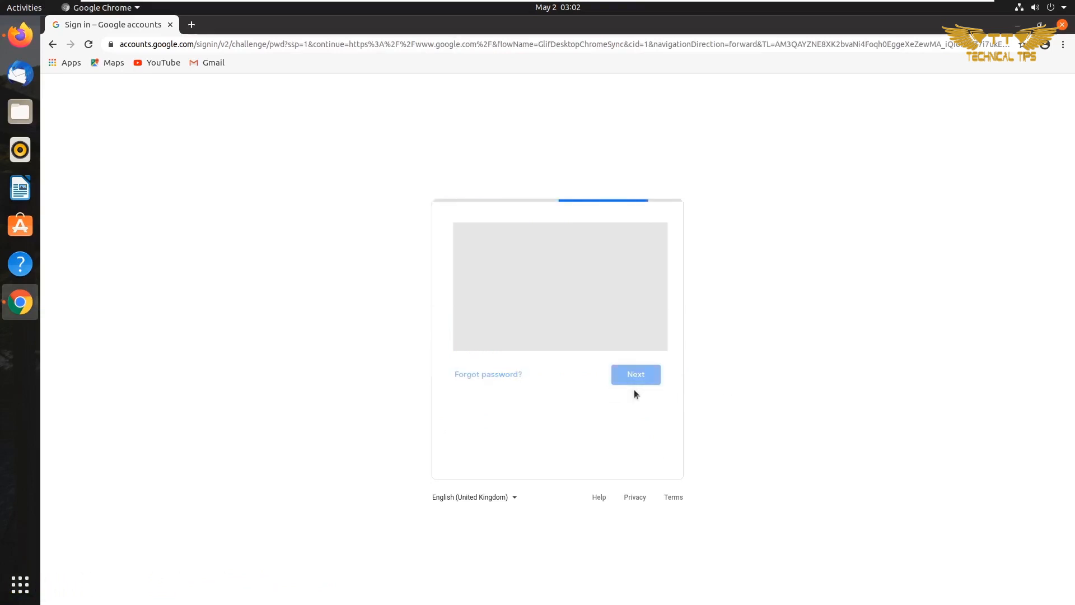
click(635, 374)
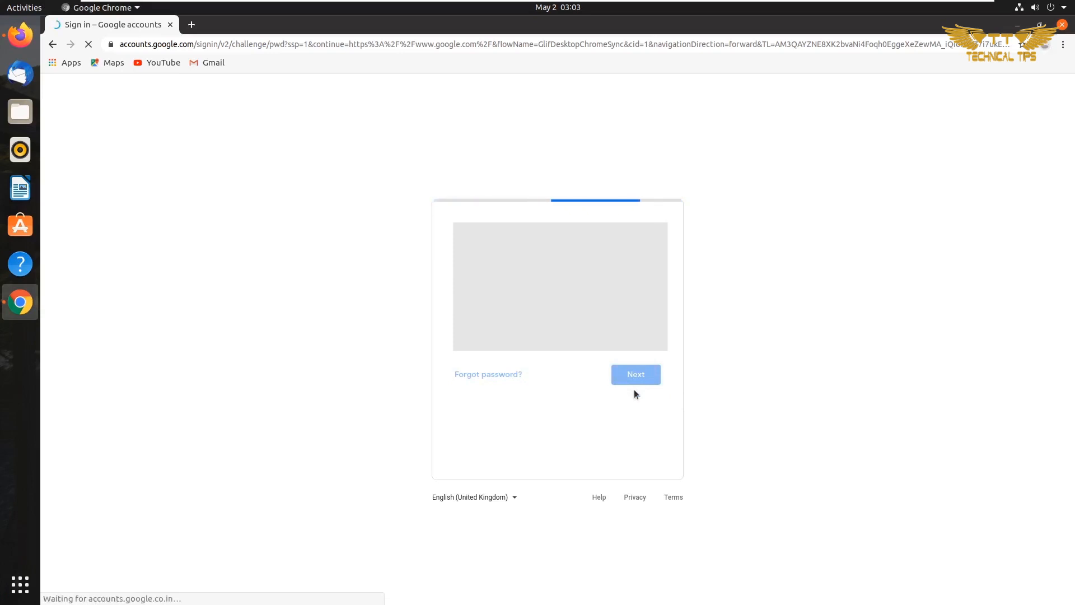
click(634, 374)
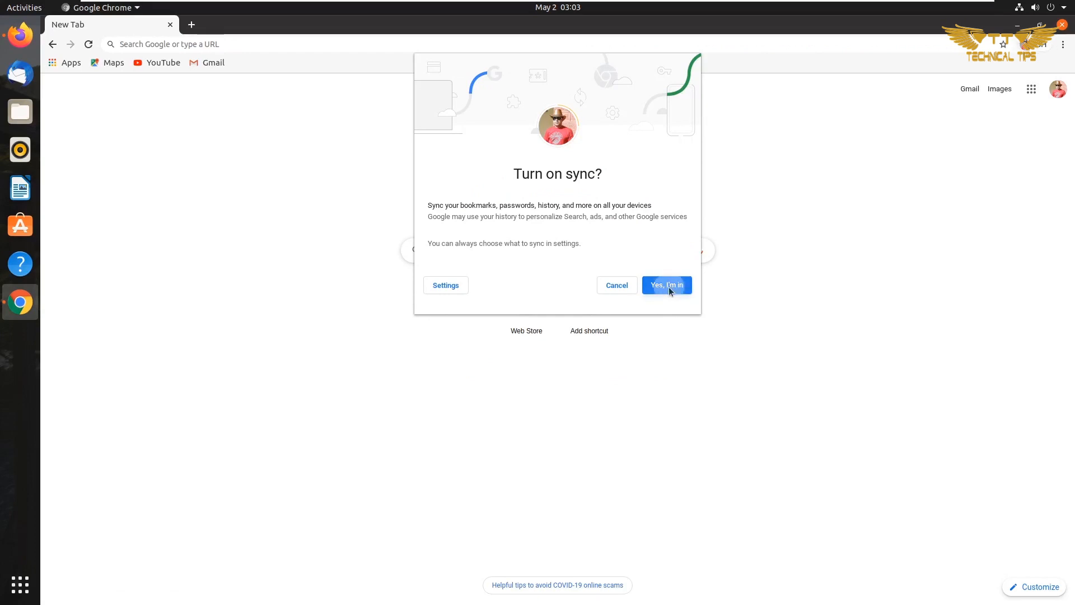
Confirm Yes, I'm in to turn on sync, then close Chrome to the Ubuntu desktop.
click(666, 286)
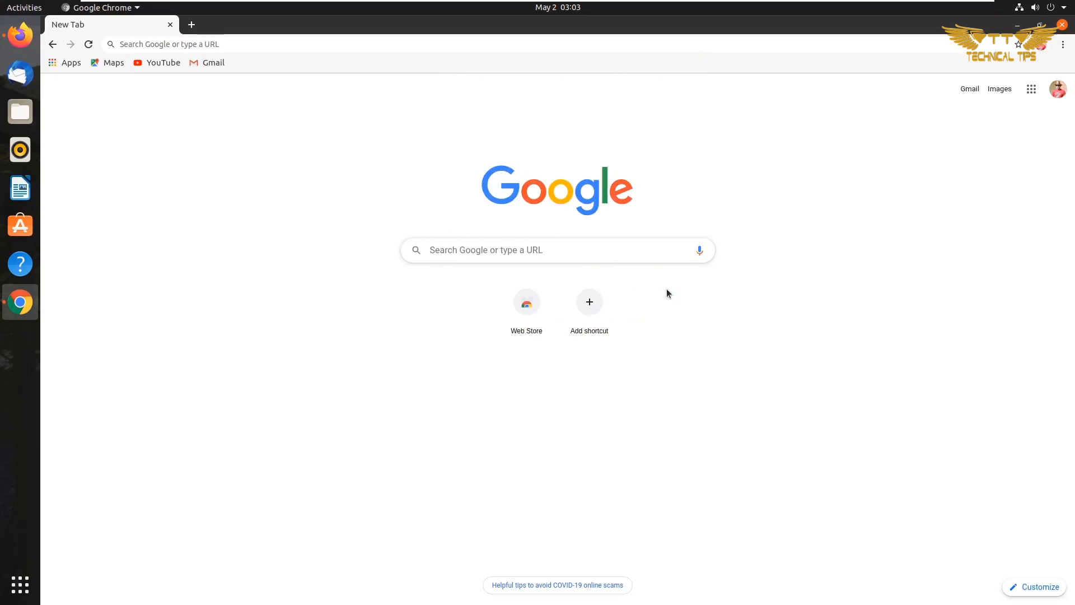
mouse_move(719, 377)
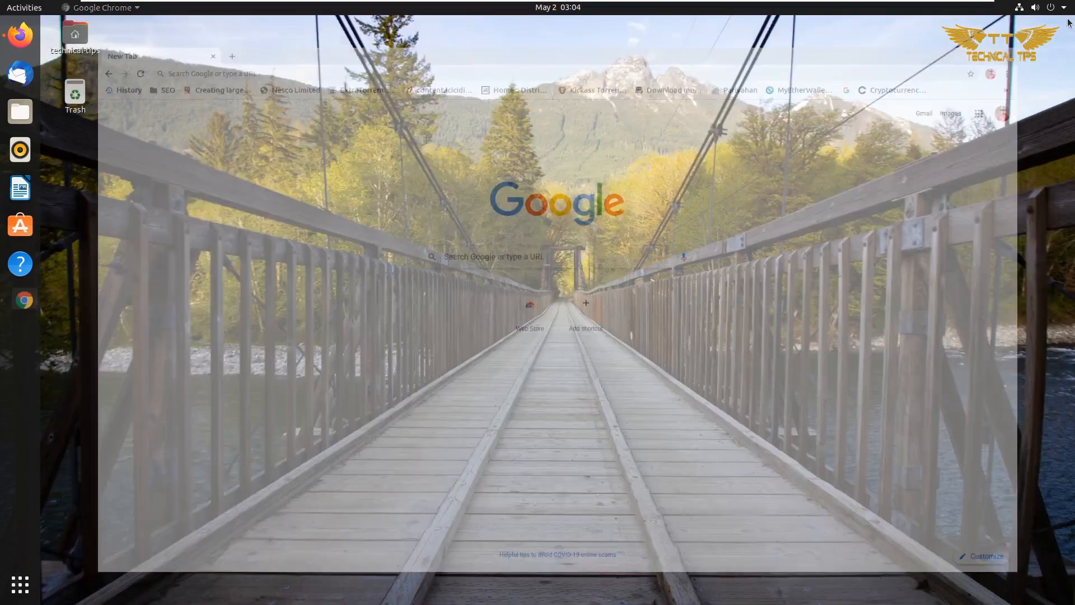
click(213, 56)
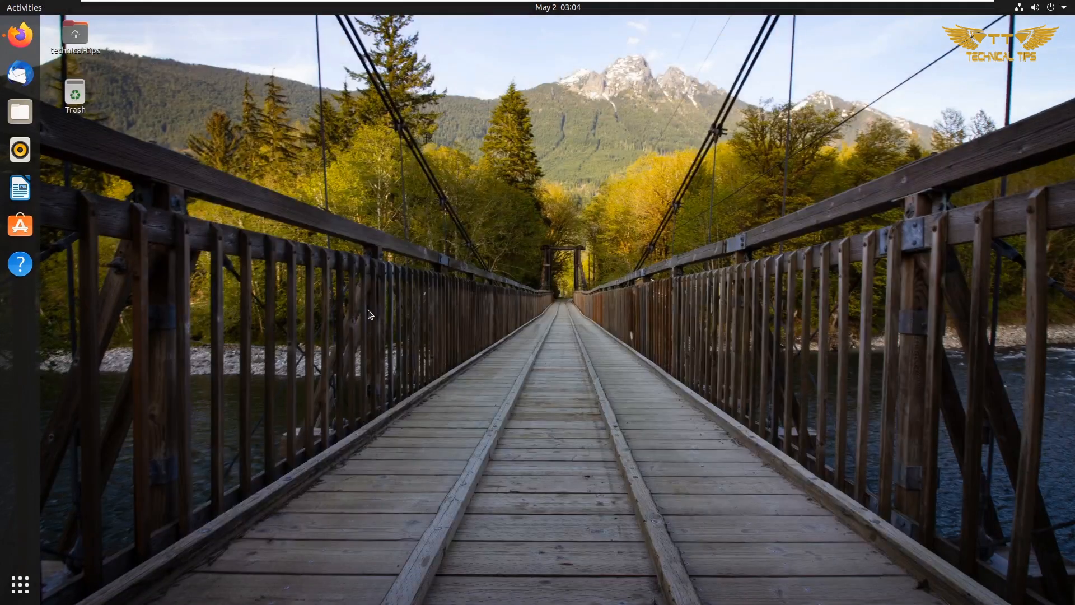